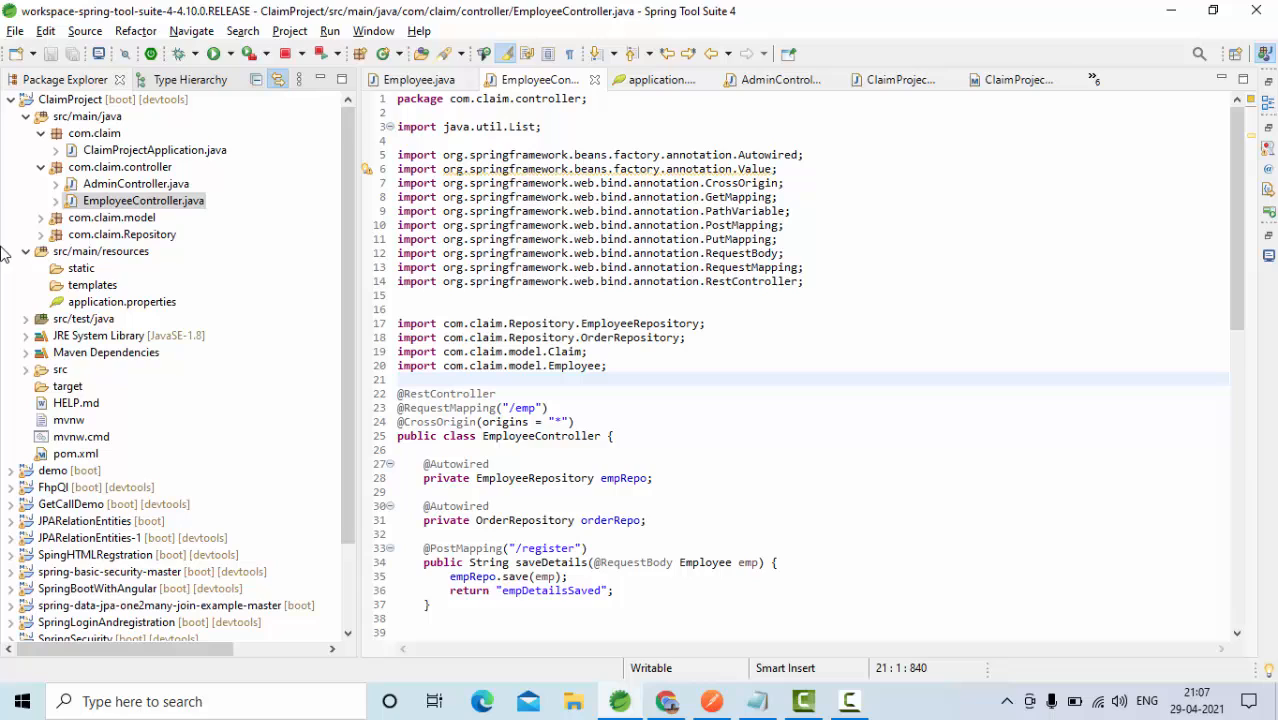
{"action": "mouse_move", "coordinate": [48, 318]}
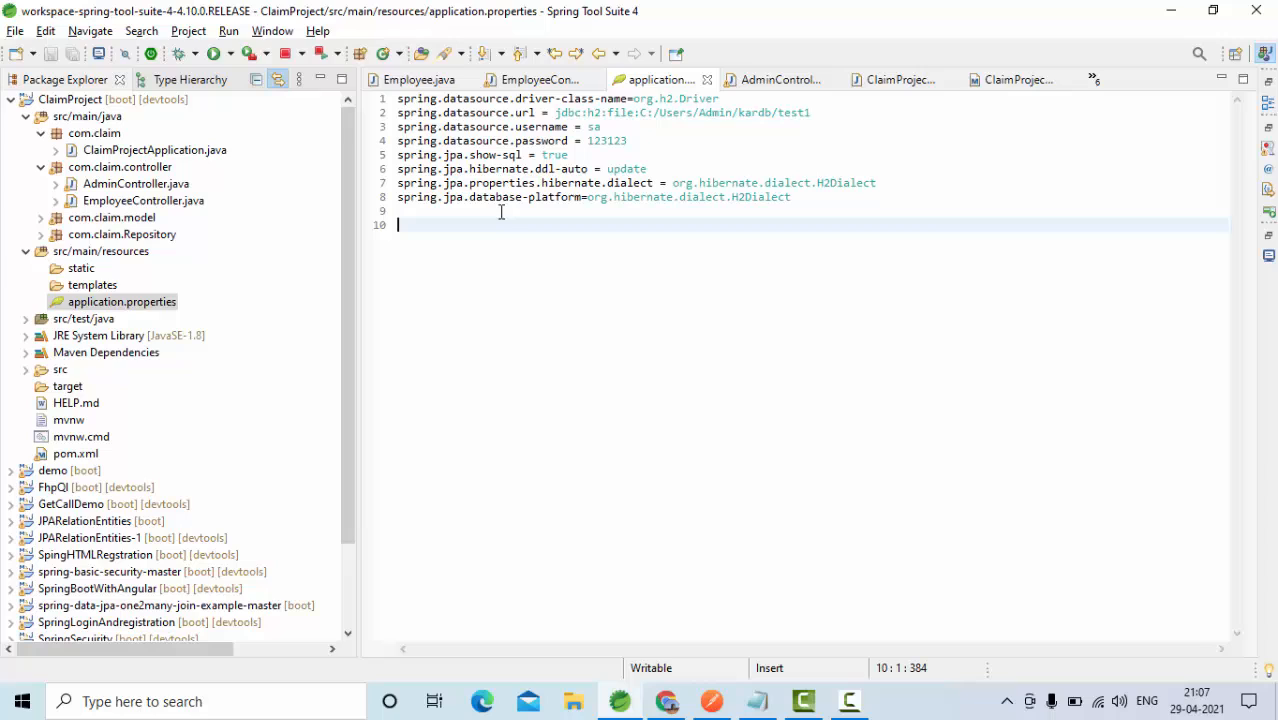
{"action": "mouse_move", "coordinate": [492, 214]}
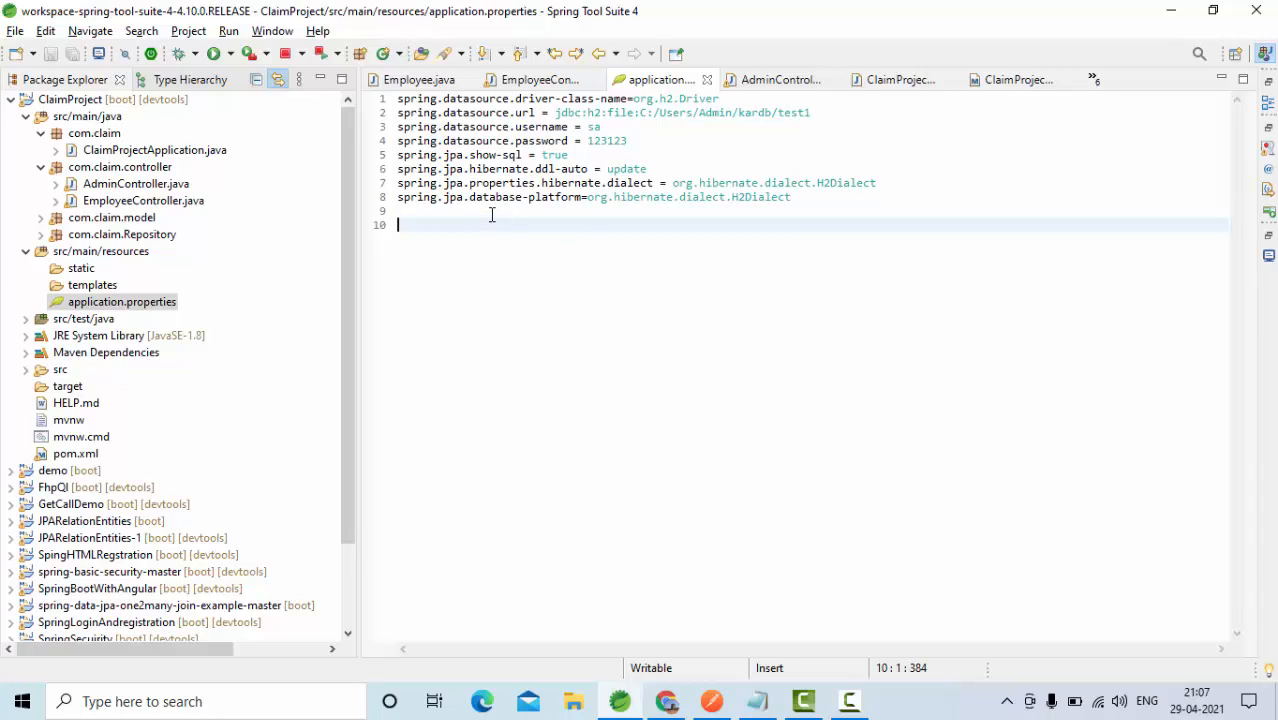
{"action": "double_click", "coordinate": [550, 128]}
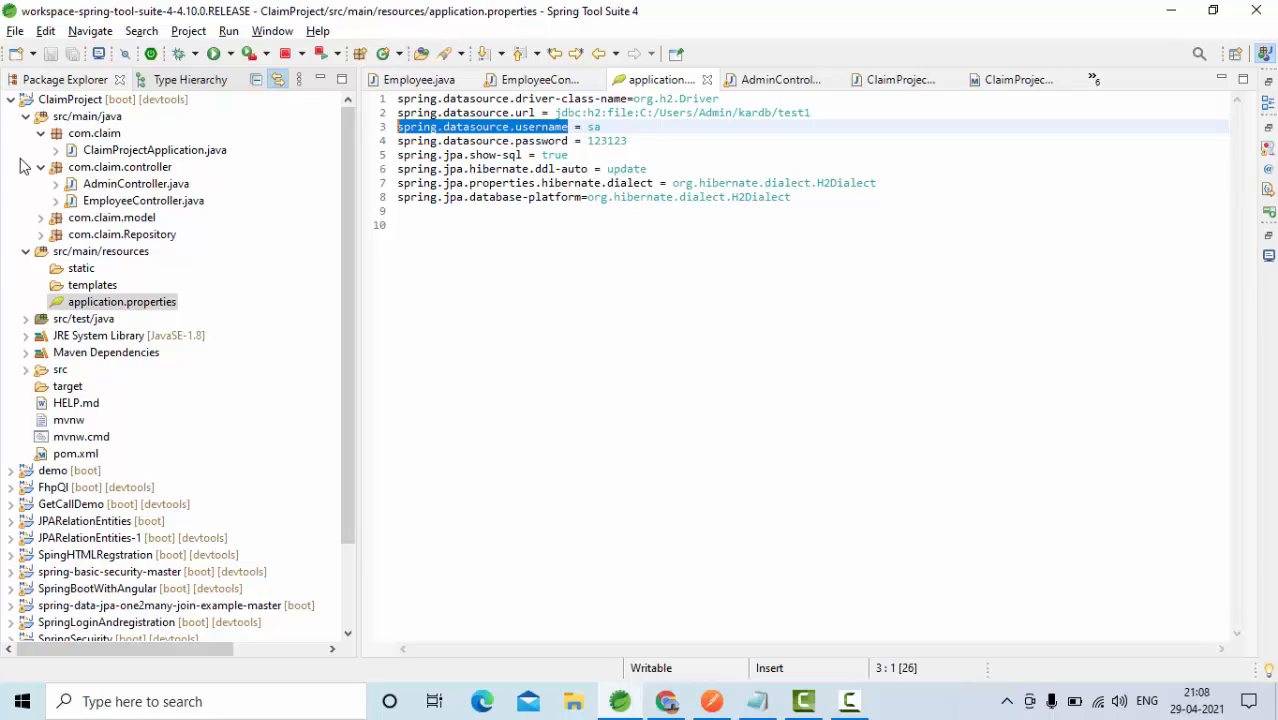
{"action": "mouse_move", "coordinate": [150, 172]}
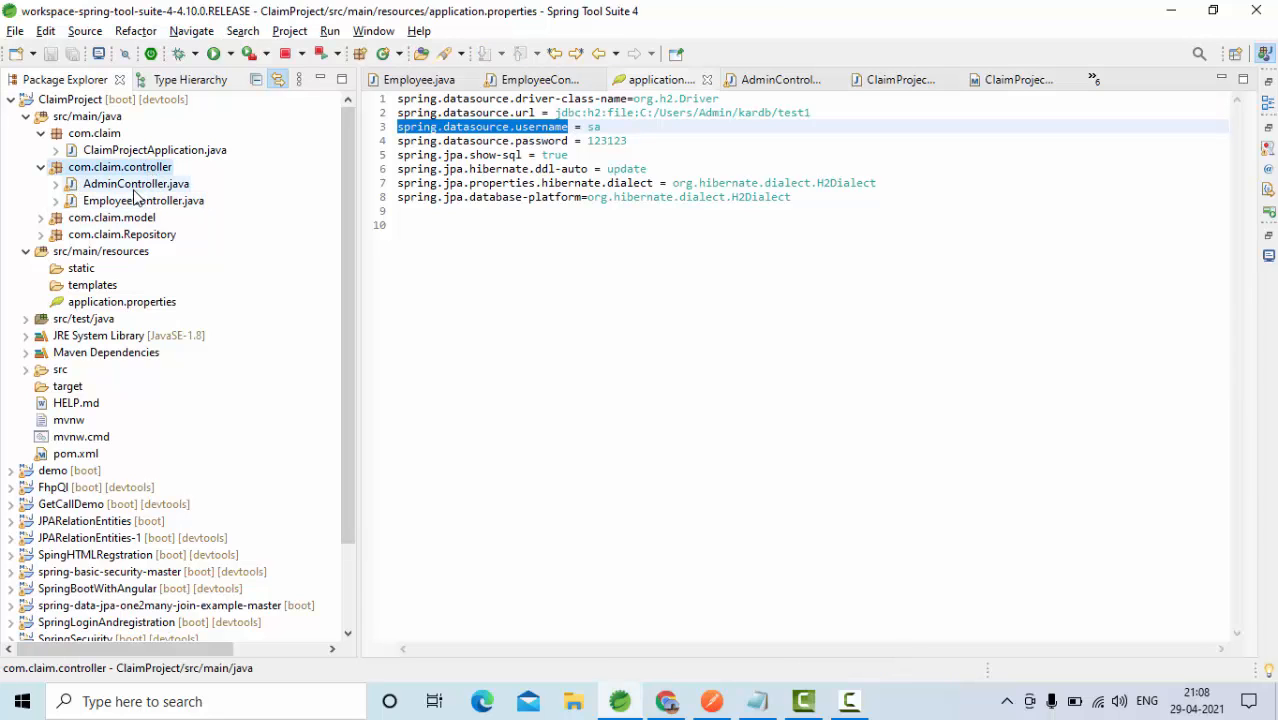
{"action": "double_click", "coordinate": [144, 200]}
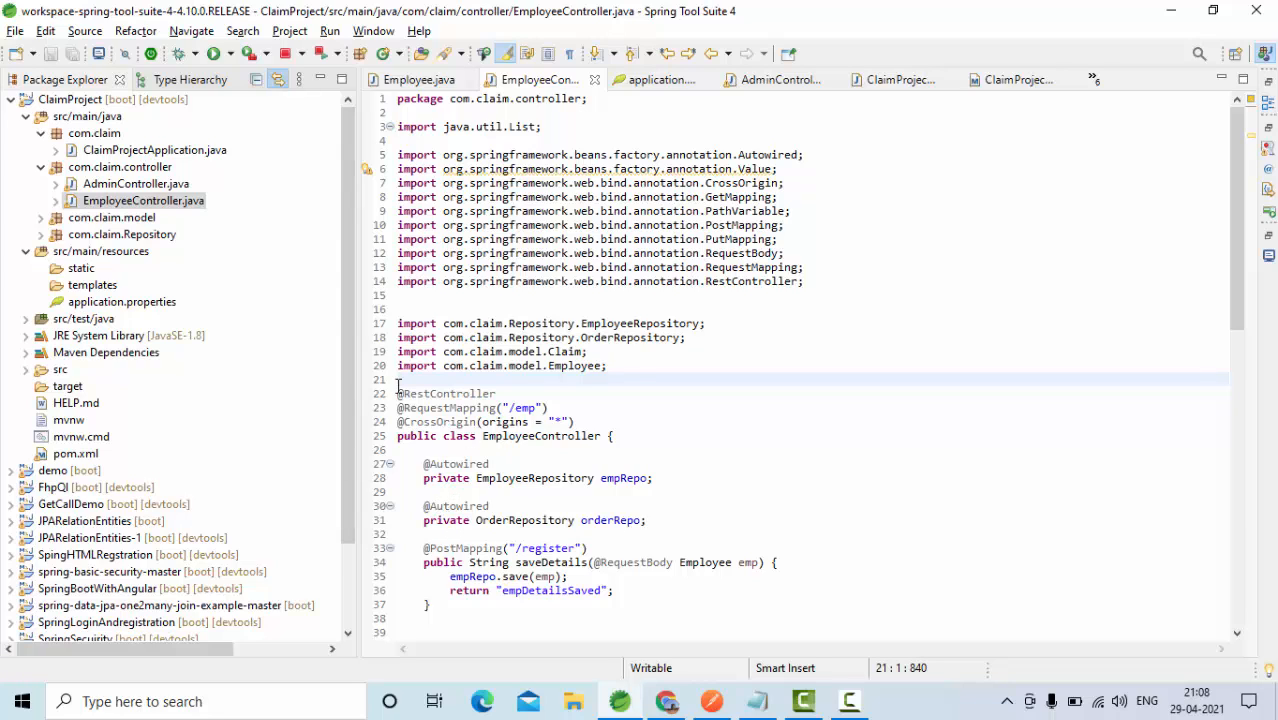
{"action": "scroll", "scroll_direction": "down", "scroll_amount": 3}
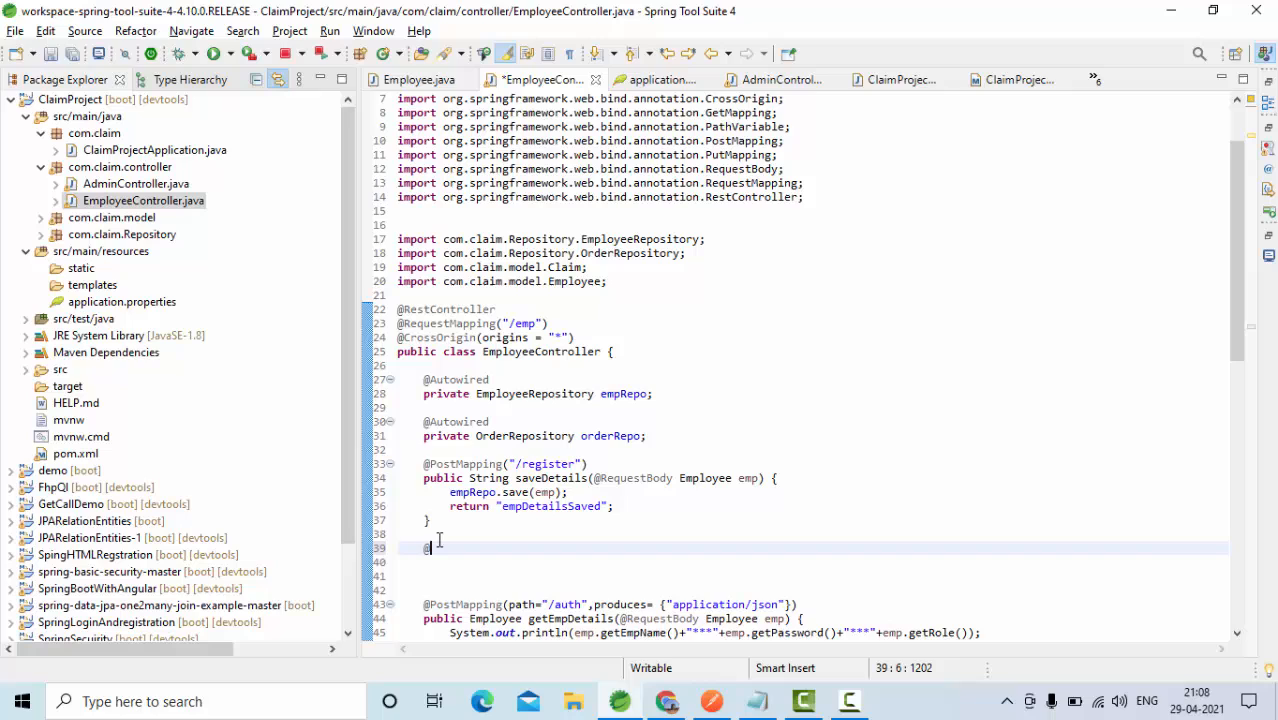
{"action": "type", "text": "@Value"}
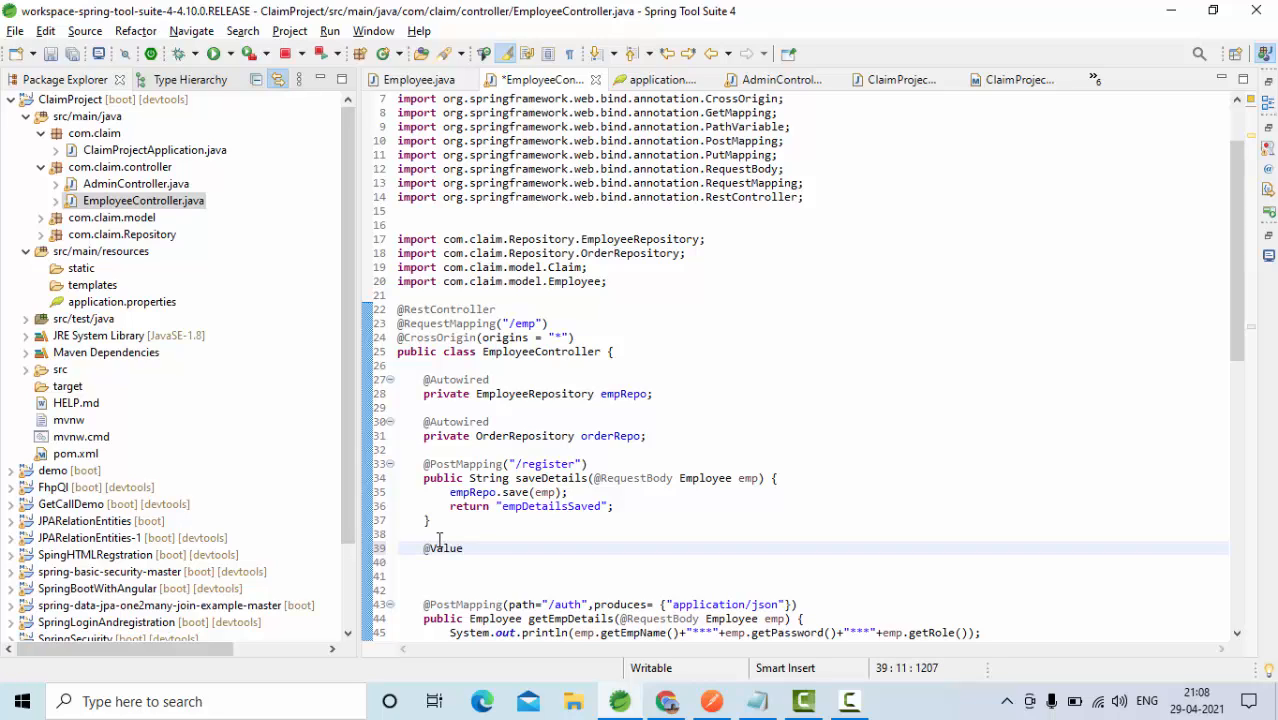
{"action": "type", "text": "()"}
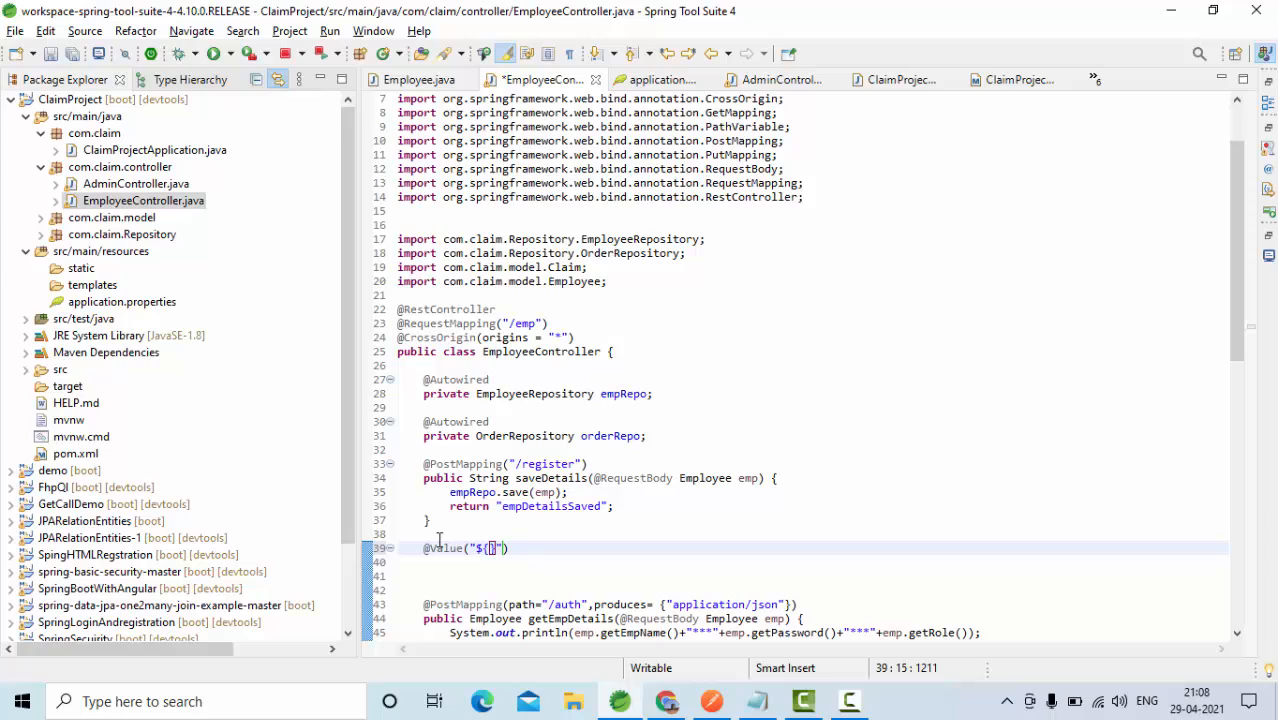
{"action": "left_click", "coordinate": [652, 80]}
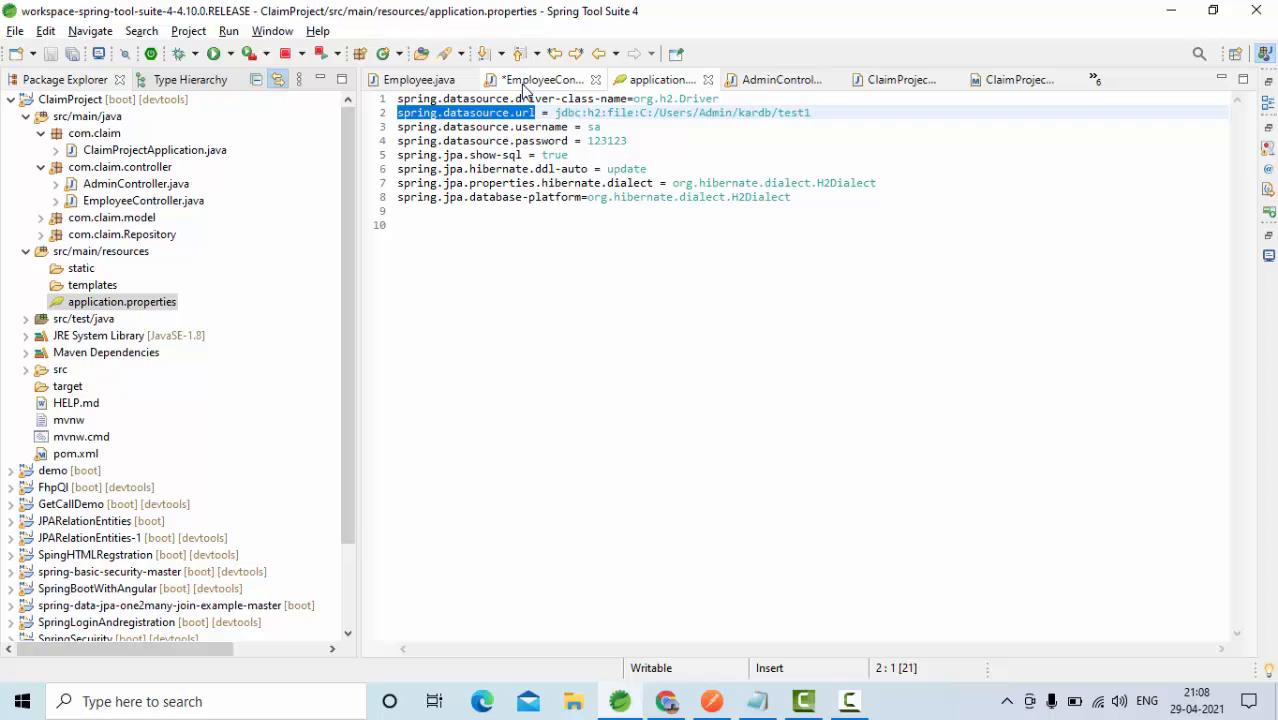
{"action": "left_click", "coordinate": [540, 80]}
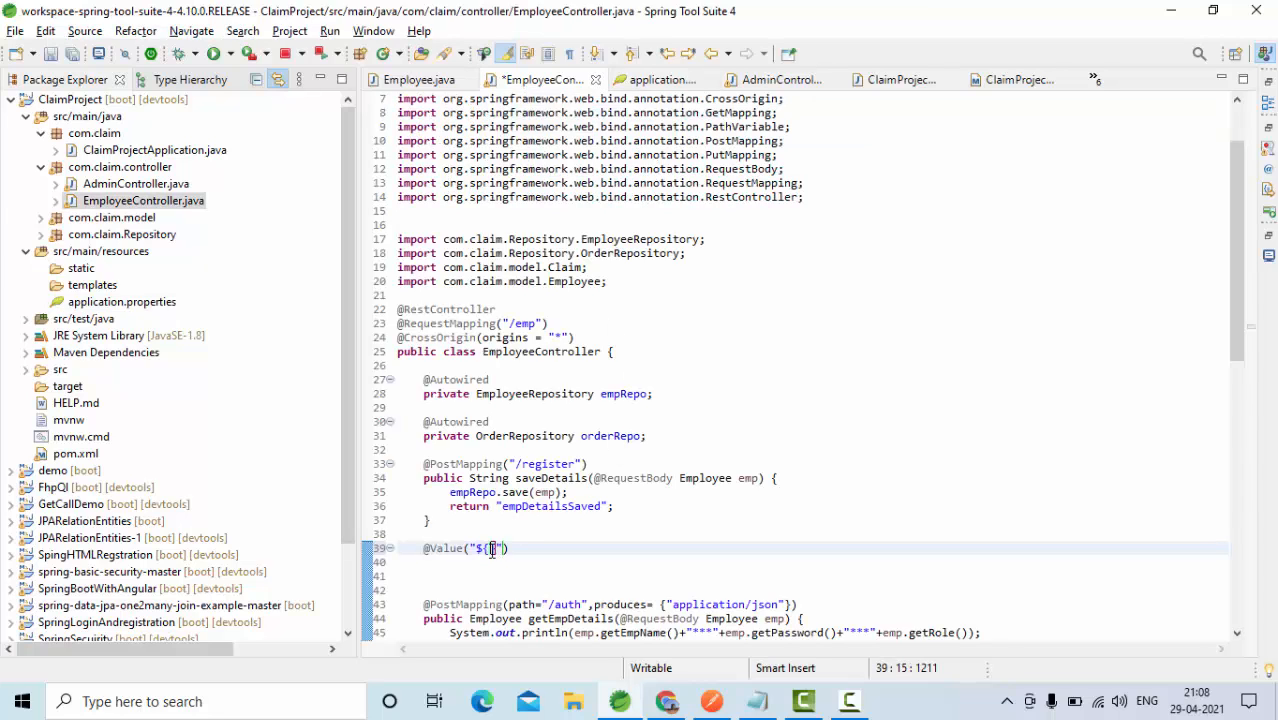
{"action": "type", "text": "spring.datasource.url"}
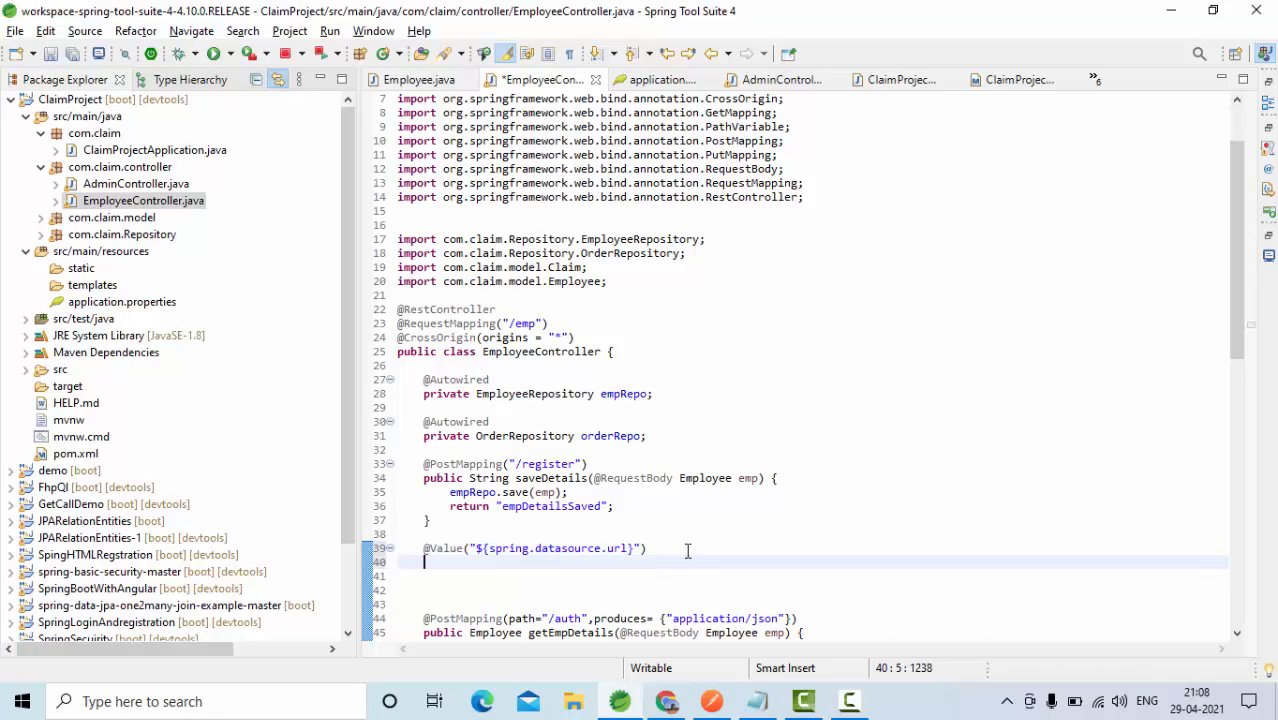
Step: Declare the annotated field as private String dataSource;
{"action": "type", "text": "S"}
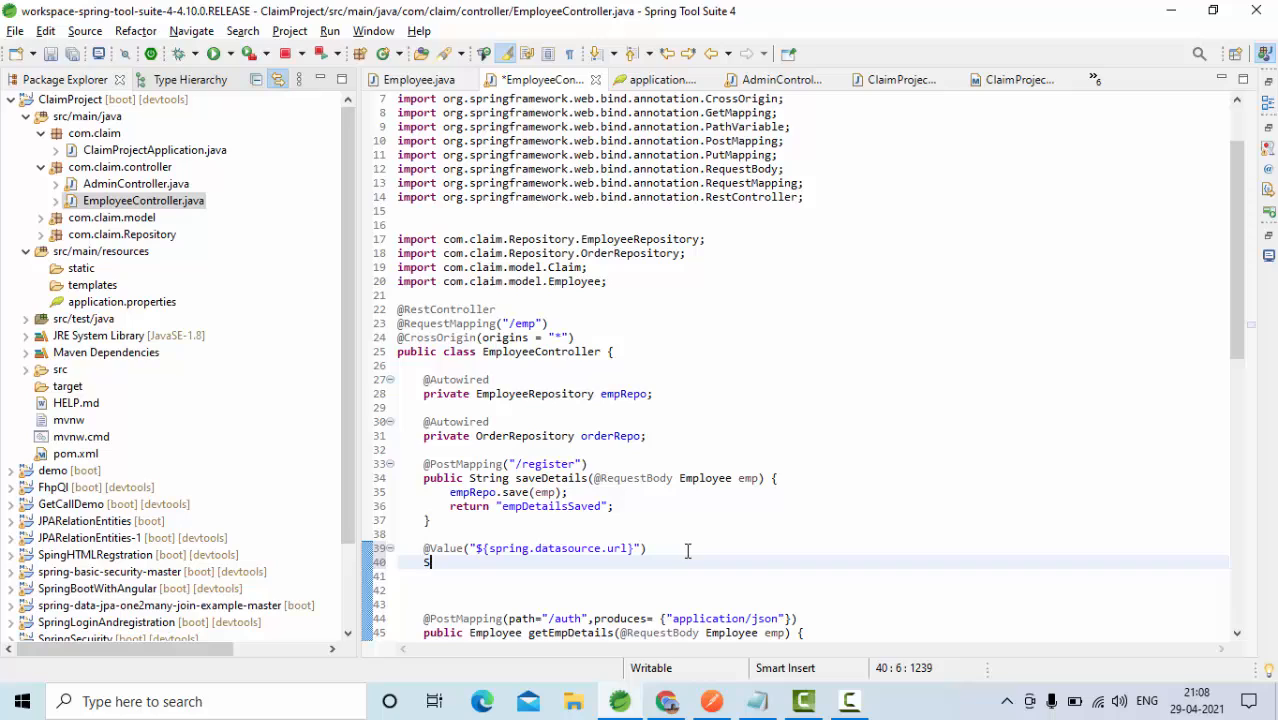
{"action": "type", "text": "rivate String"}
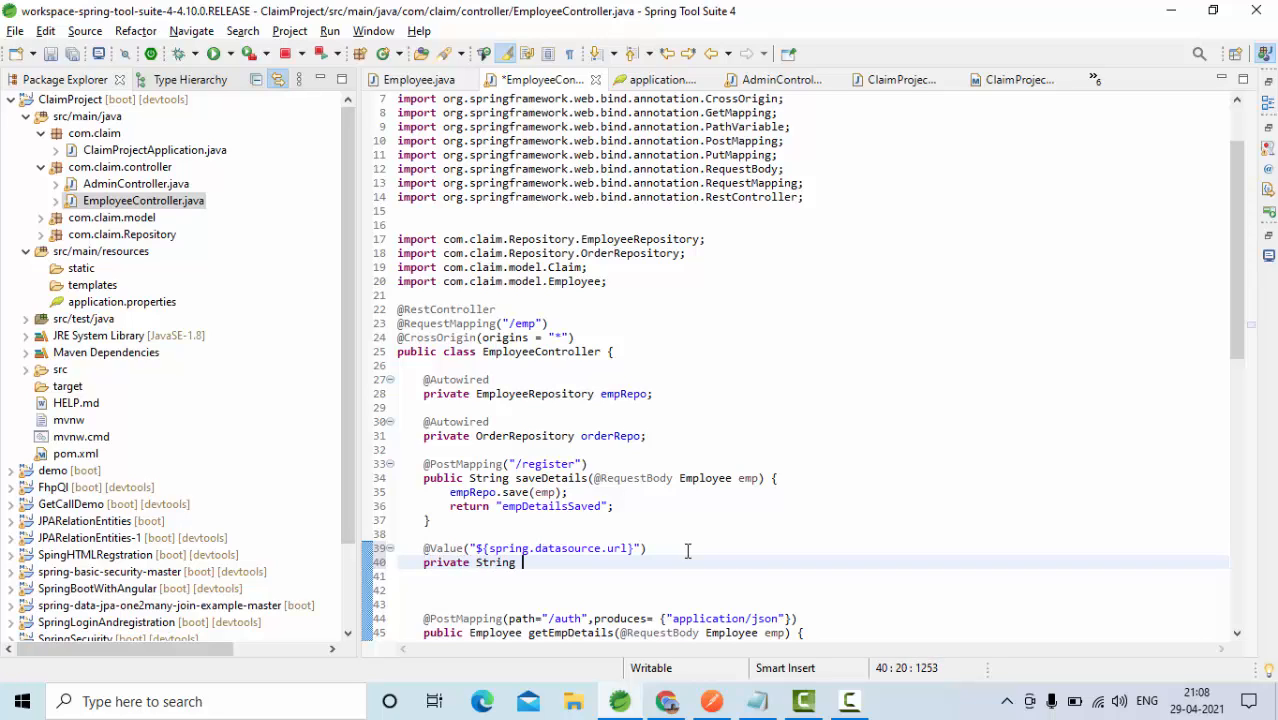
{"action": "type", "text": "data"}
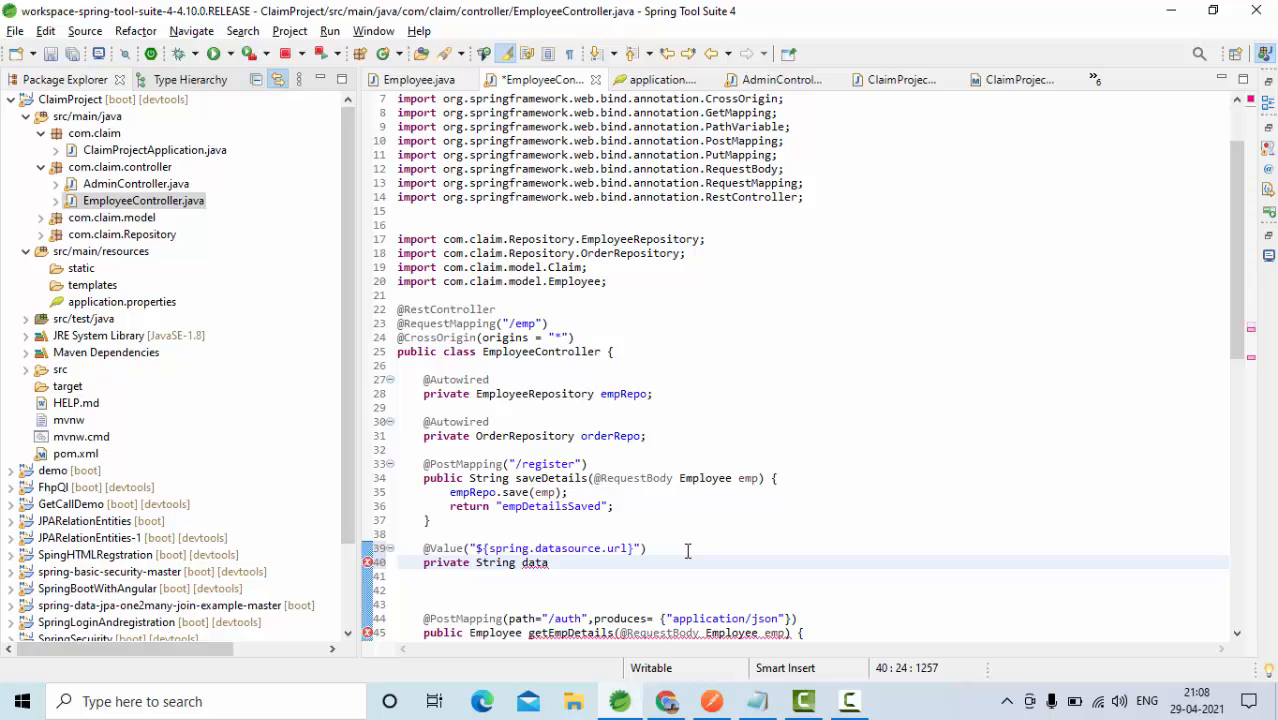
{"action": "type", "text": "Sou"}
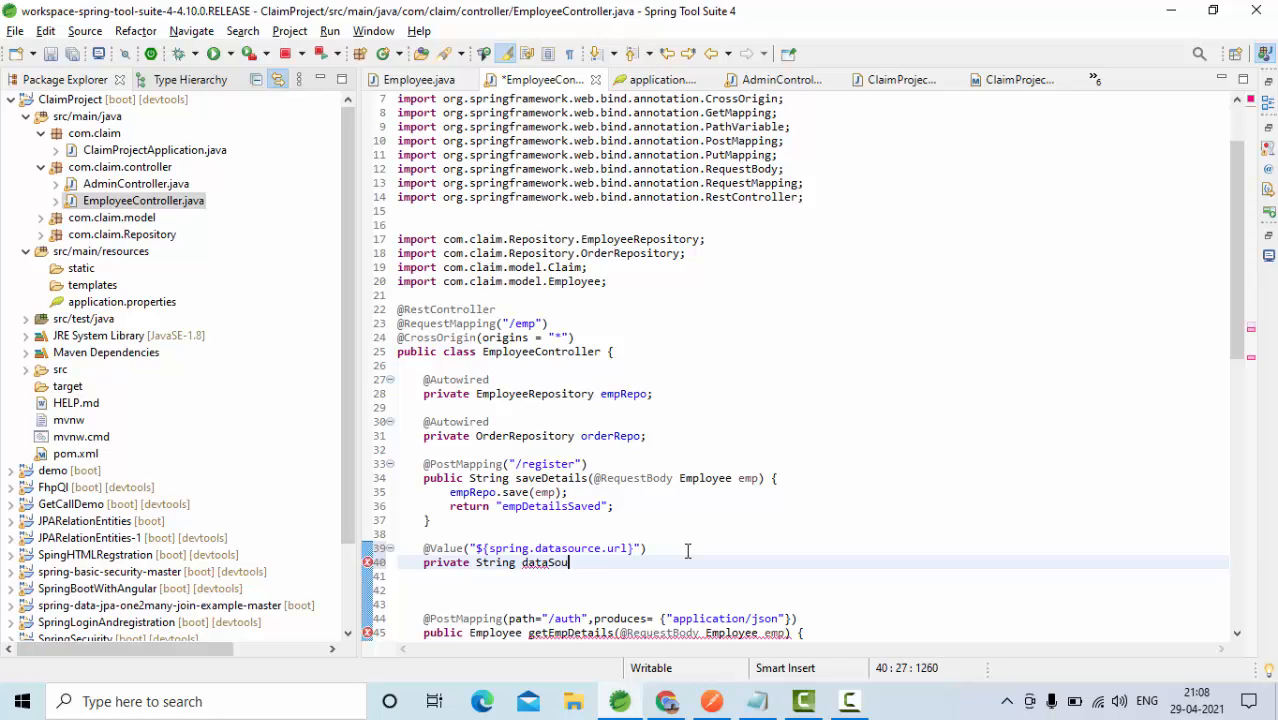
{"action": "type", "text": "rce;"}
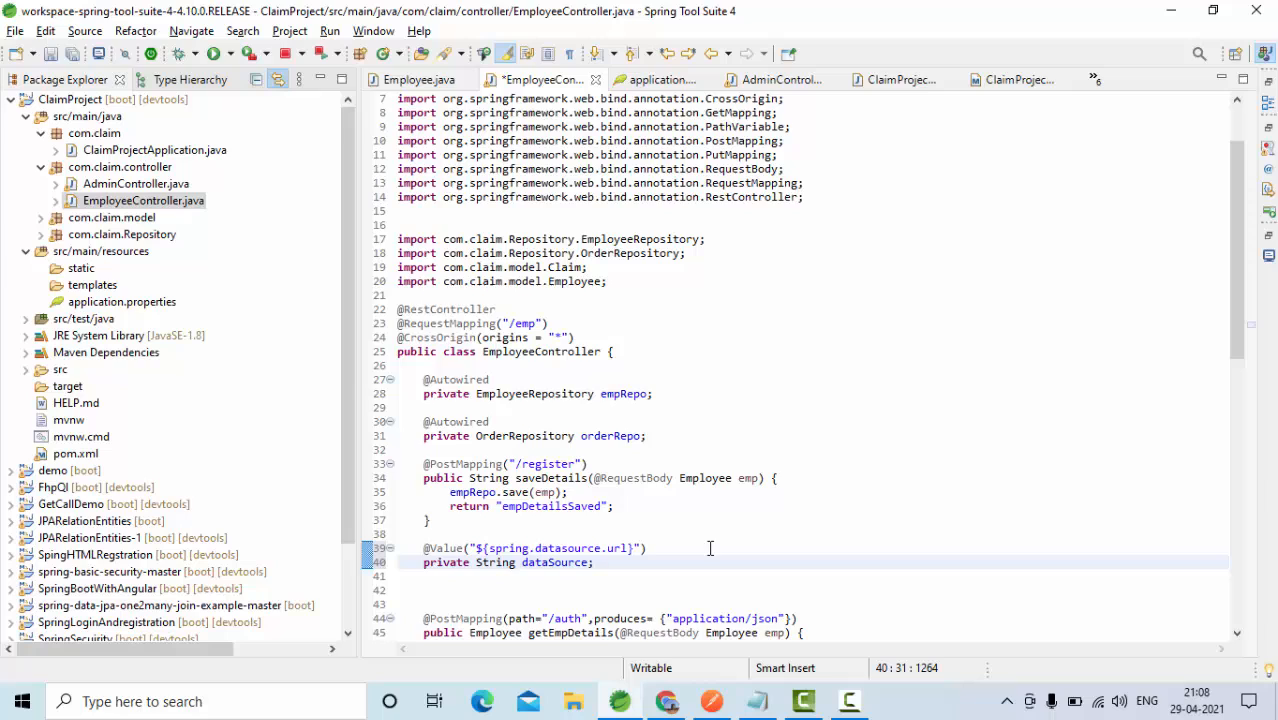
{"action": "scroll", "scroll_direction": "down", "scroll_amount": 3}
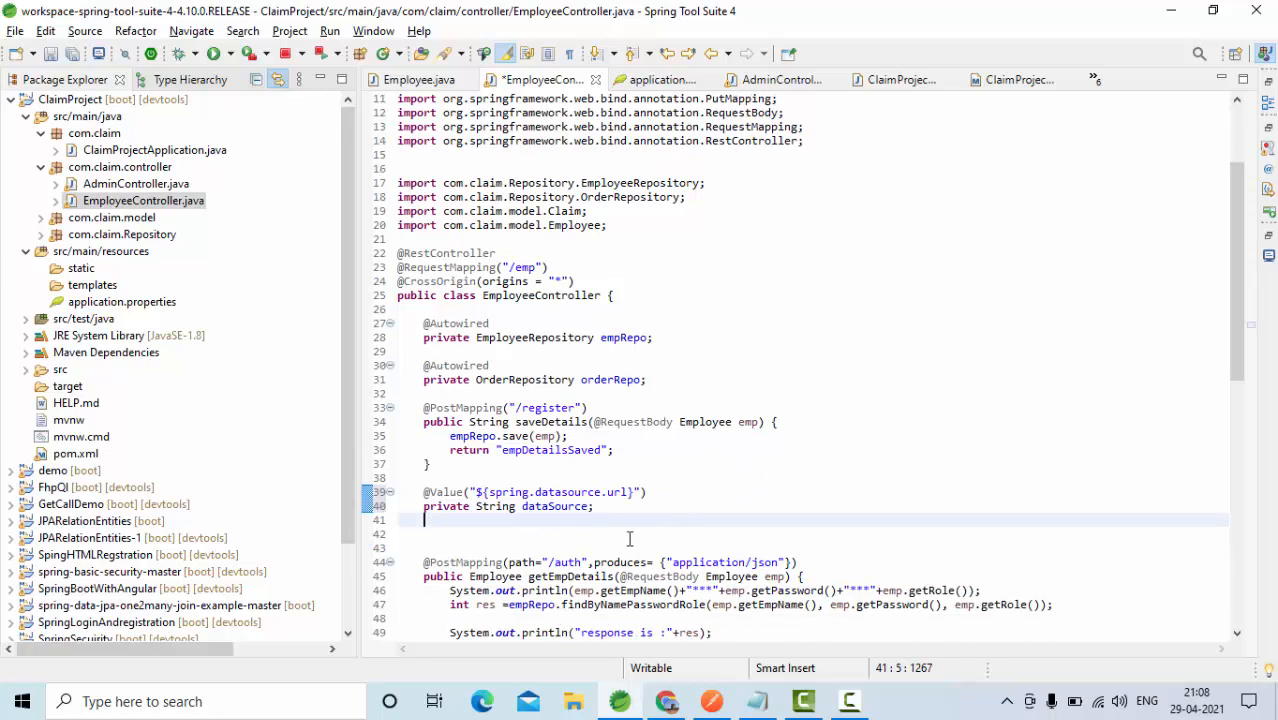
{"action": "mouse_move", "coordinate": [504, 532]}
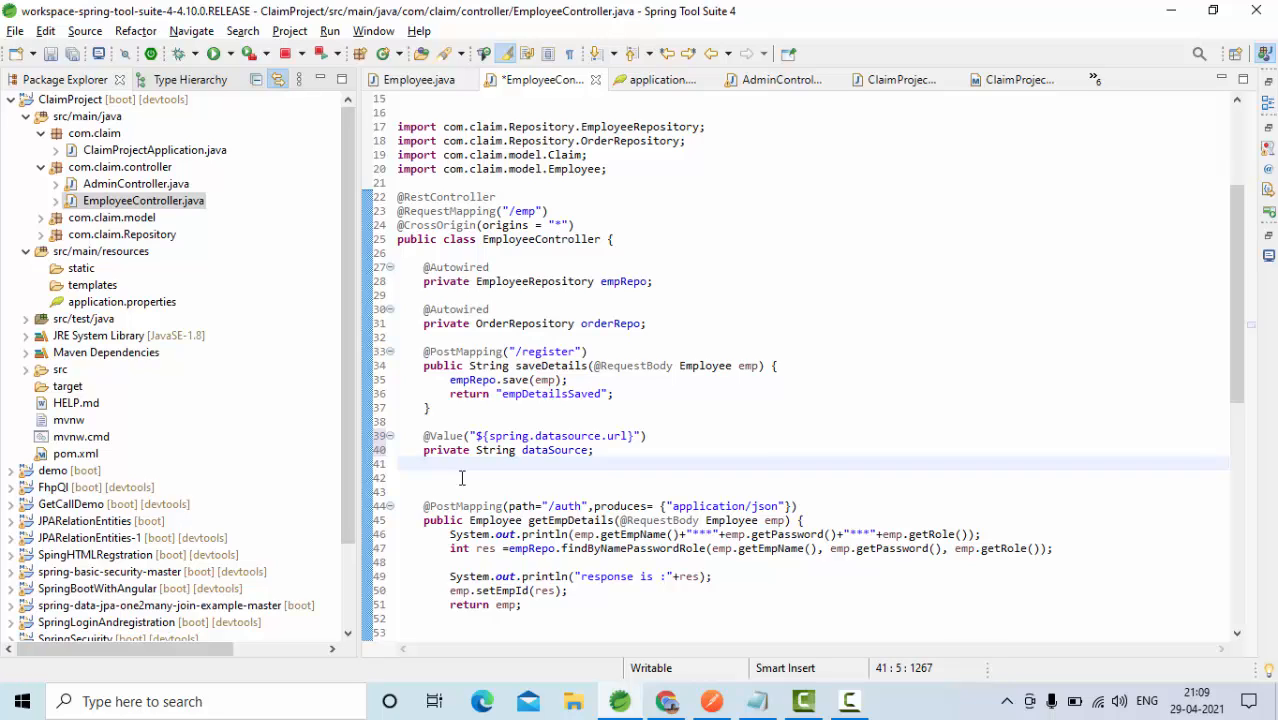
{"action": "type", "text": "@"}
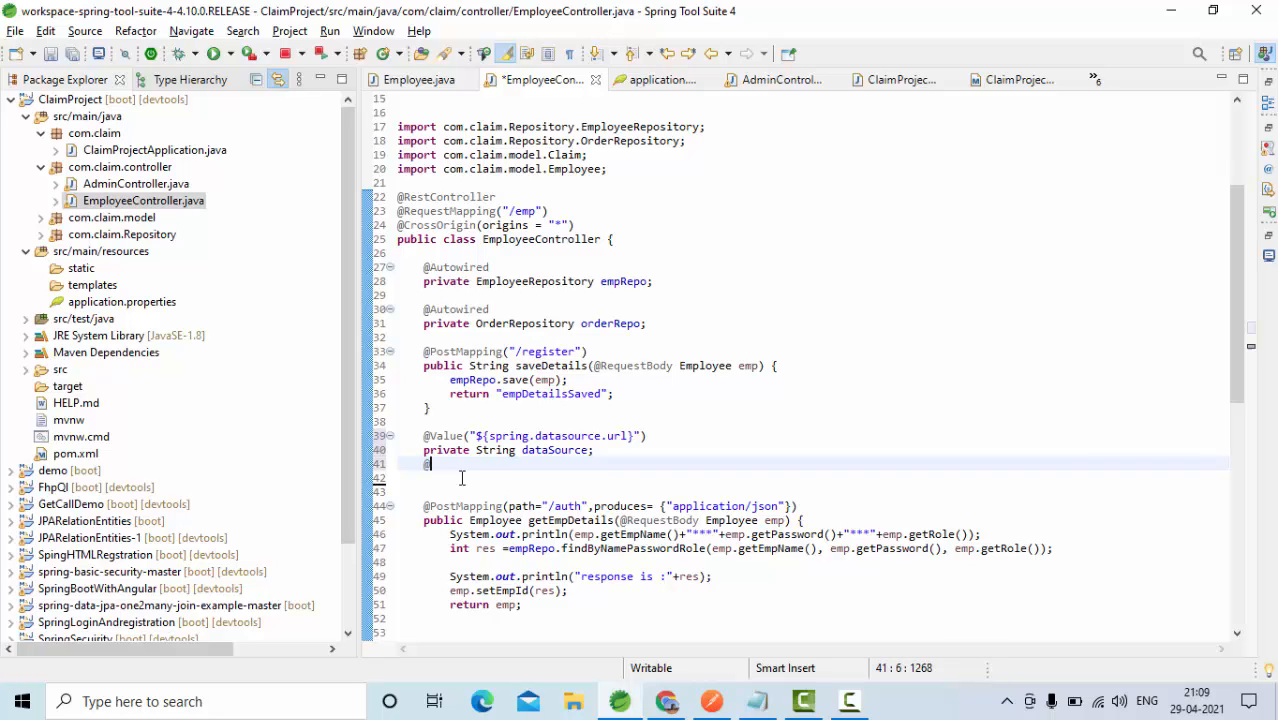
{"action": "type", "text": "@GetMapping("}
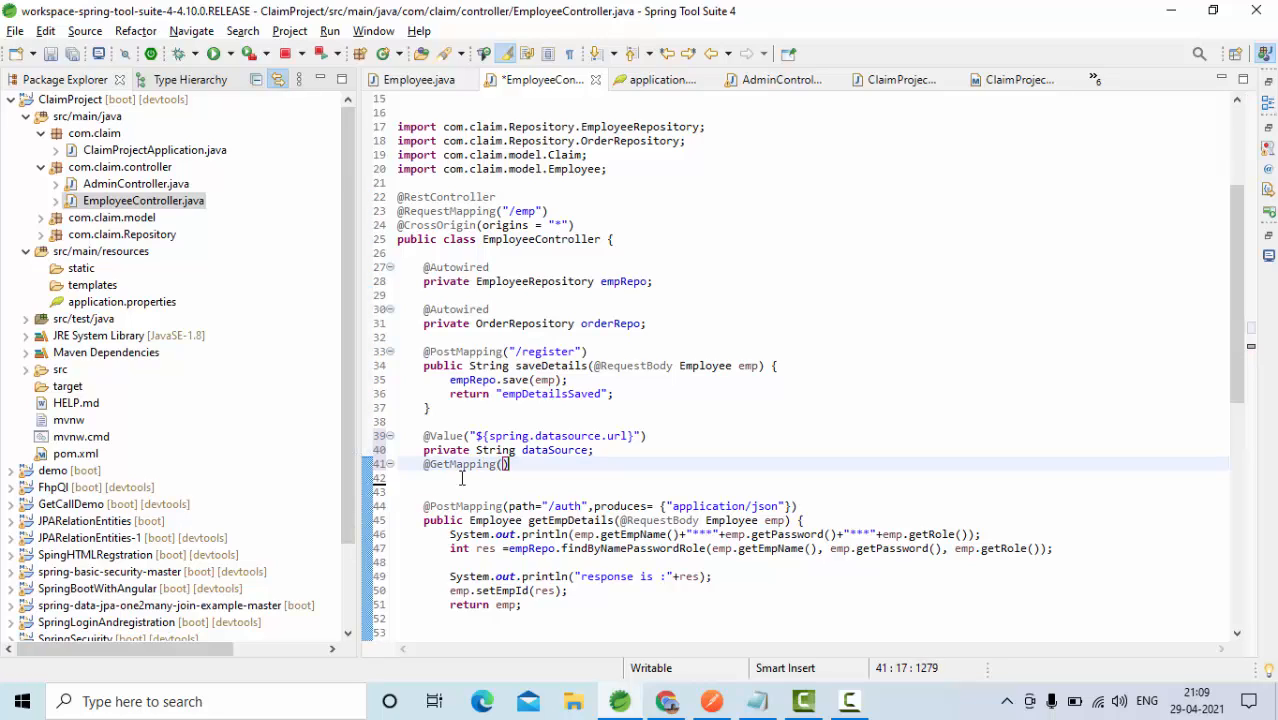
{"action": "type", "text": "/app\""}
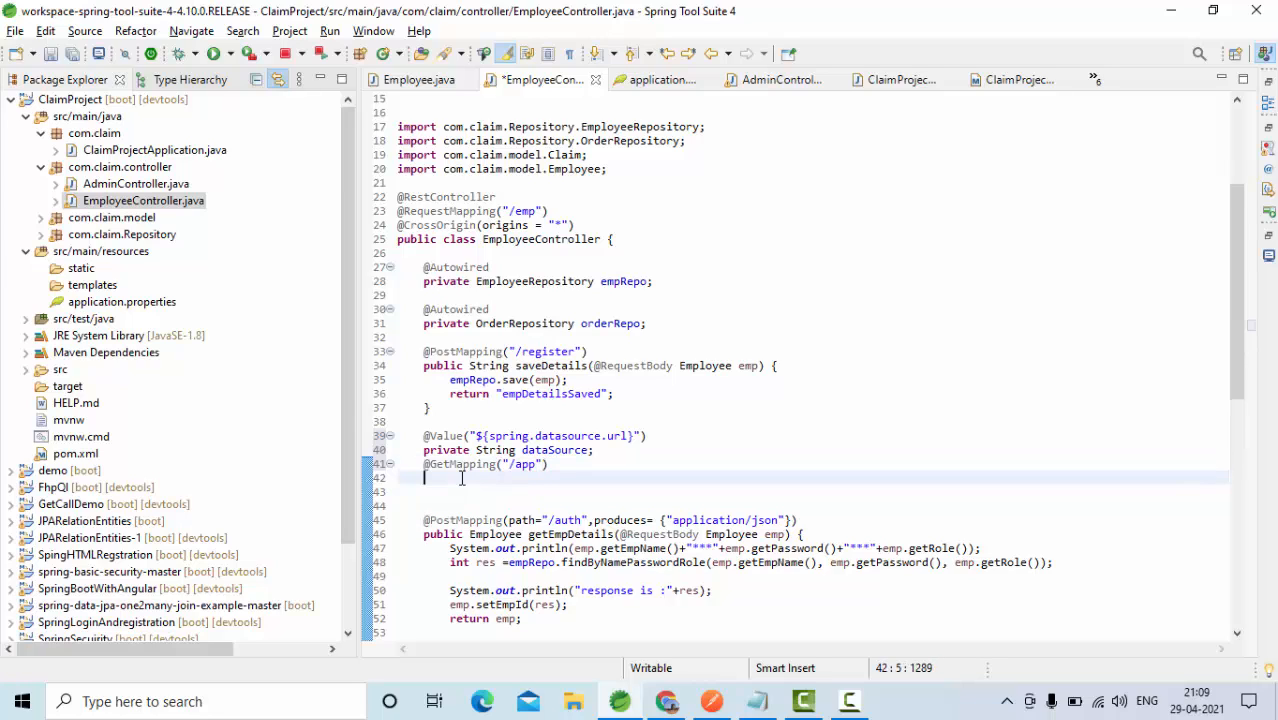
Step: Write public String getPropertiesValue() { return dataSource; } as the endpoint method
{"action": "type", "text": "public"}
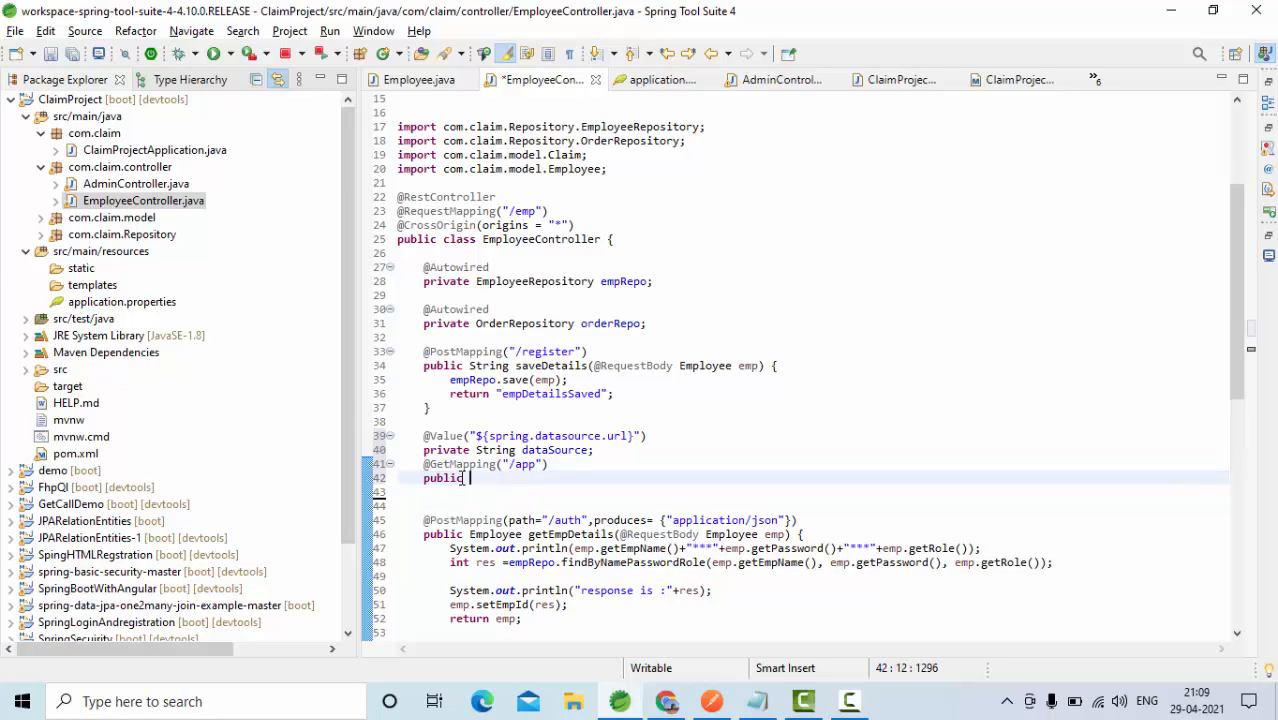
{"action": "type", "text": "String"}
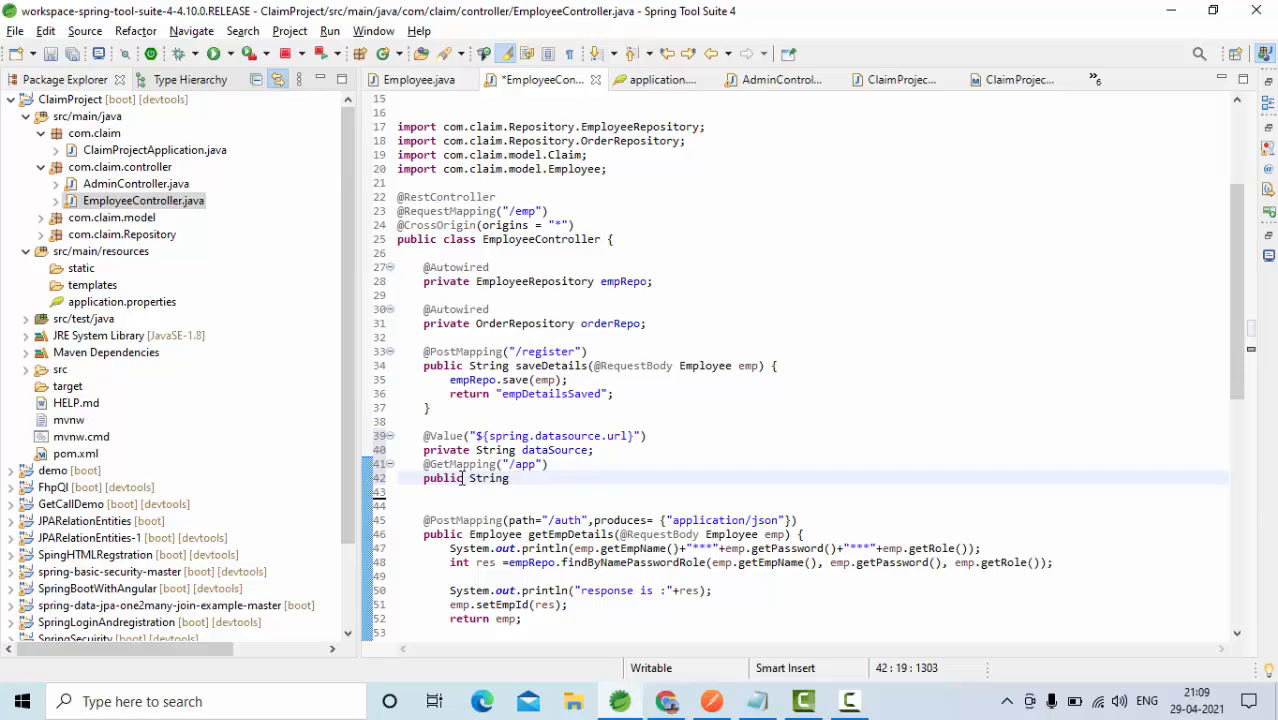
{"action": "type", "text": "g"}
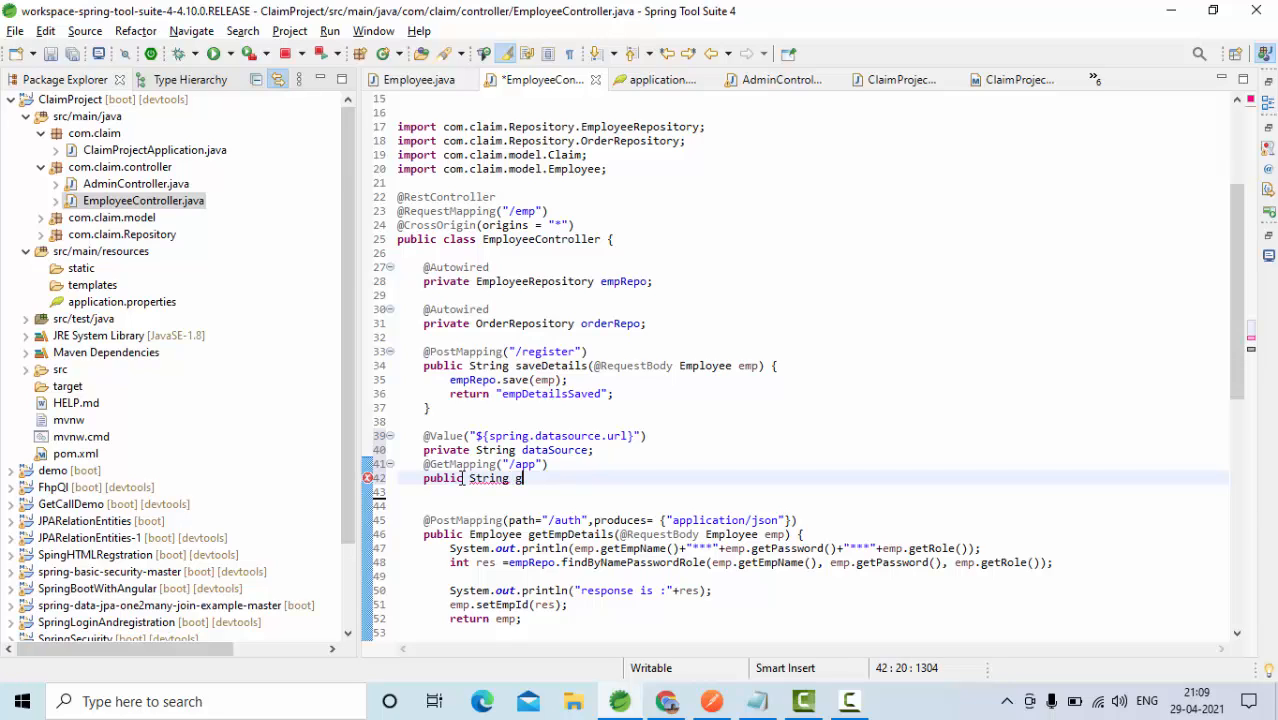
{"action": "type", "text": "et"}
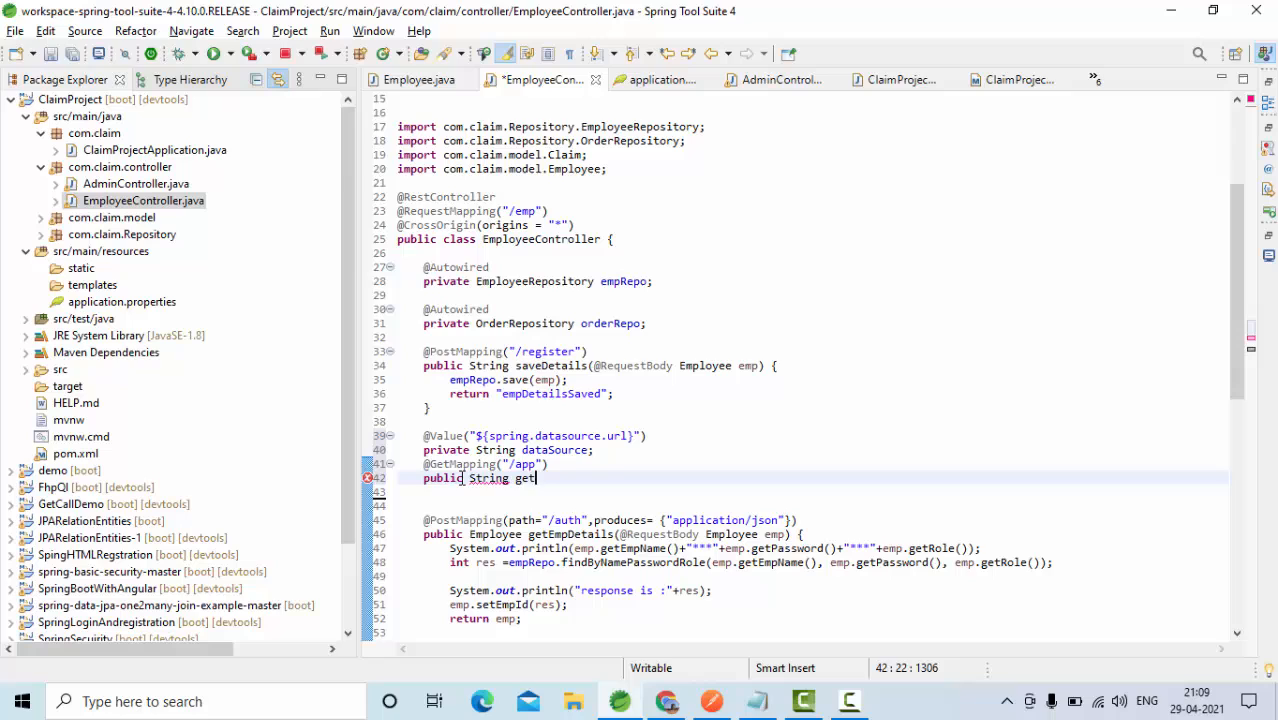
{"action": "type", "text": "PropertiesValue"}
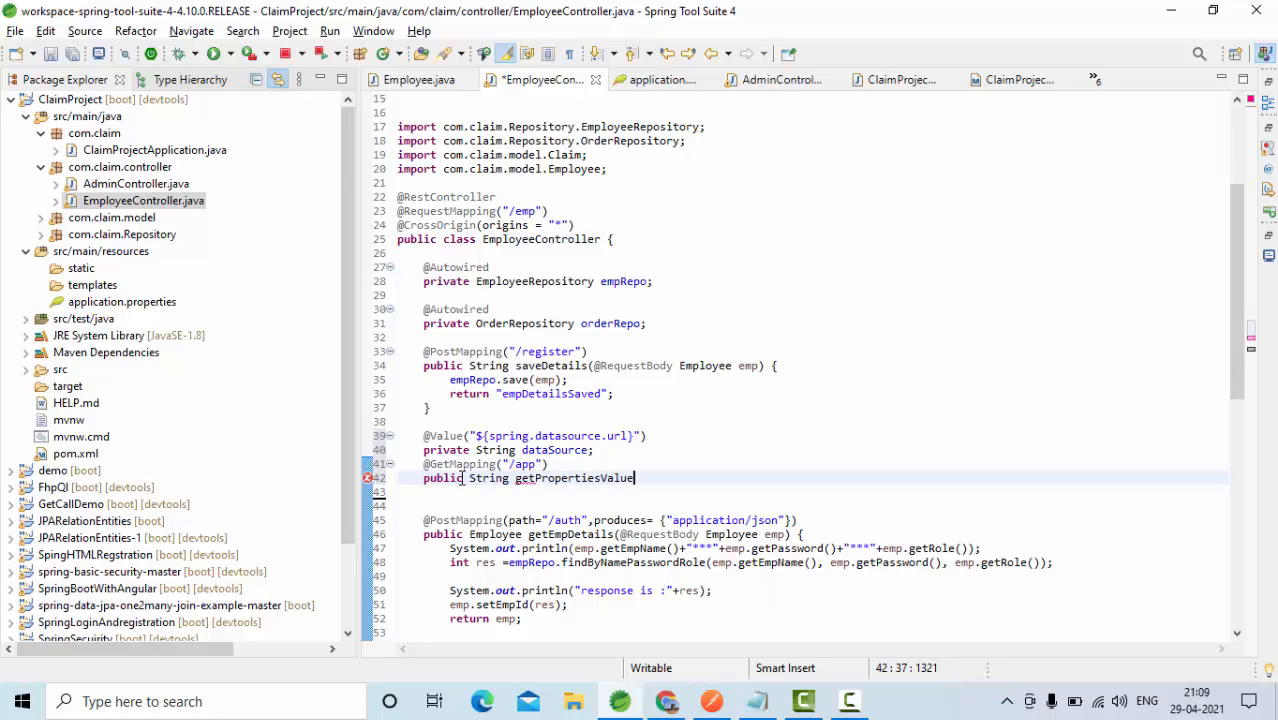
{"action": "type", "text": "() {}"}
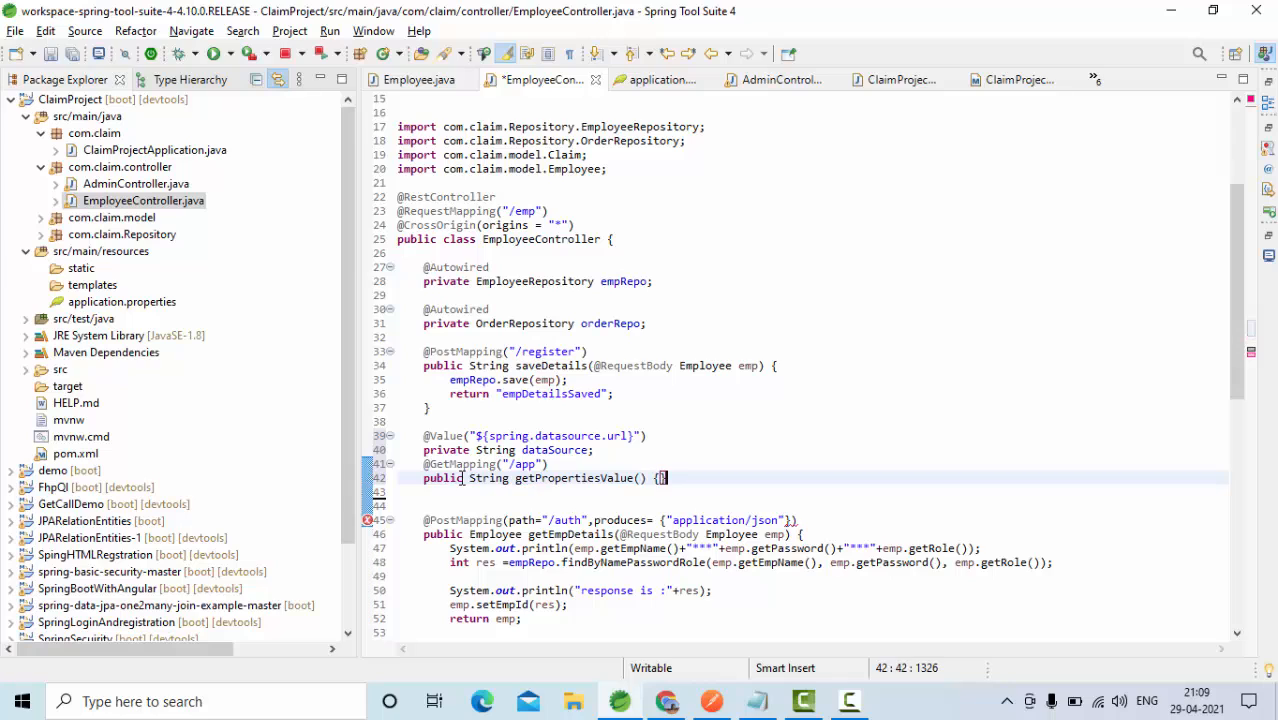
{"action": "type", "text": "return data"}
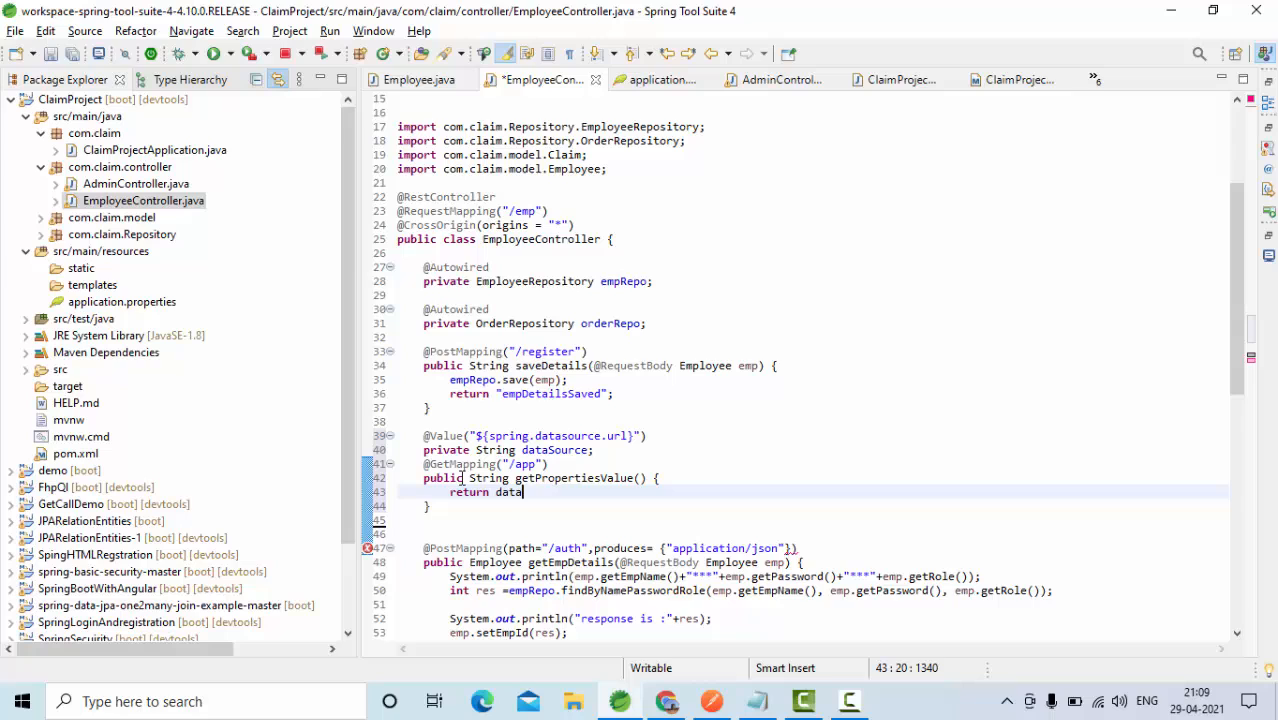
{"action": "type", "text": "Source;"}
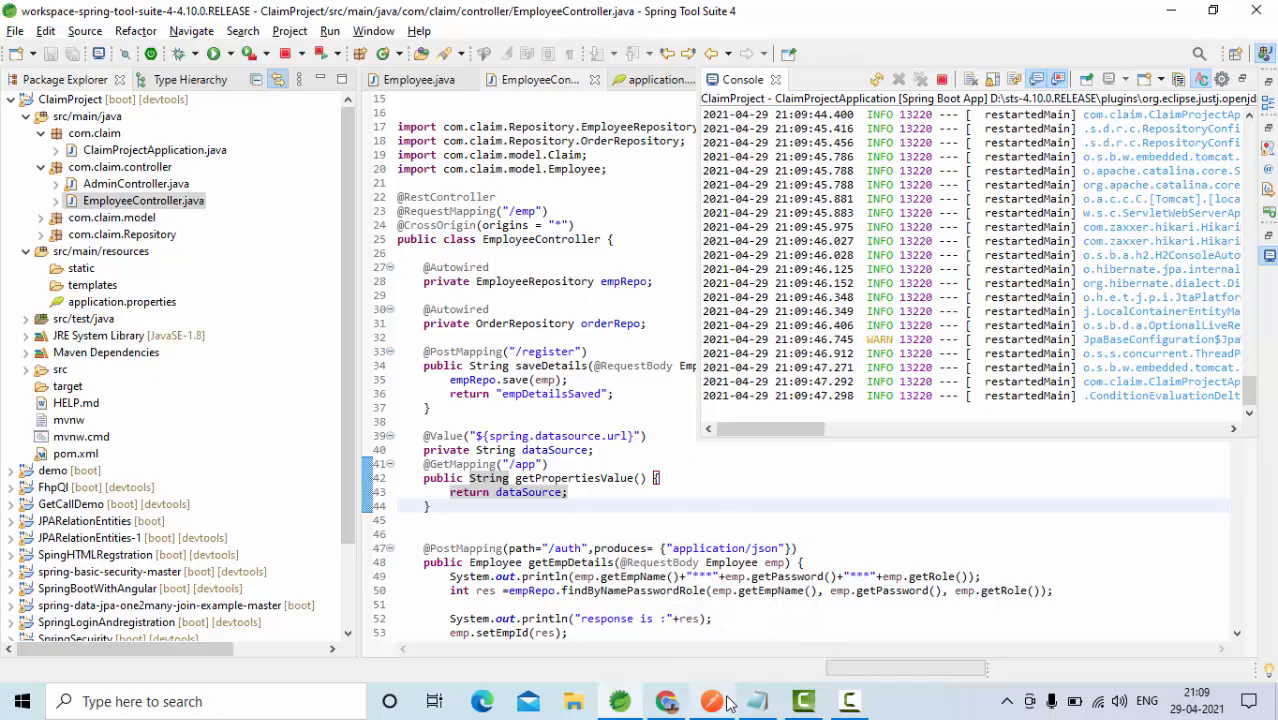
Step: Switch to Postman once the restarted app's startup logs appear
{"action": "left_click", "coordinate": [712, 700]}
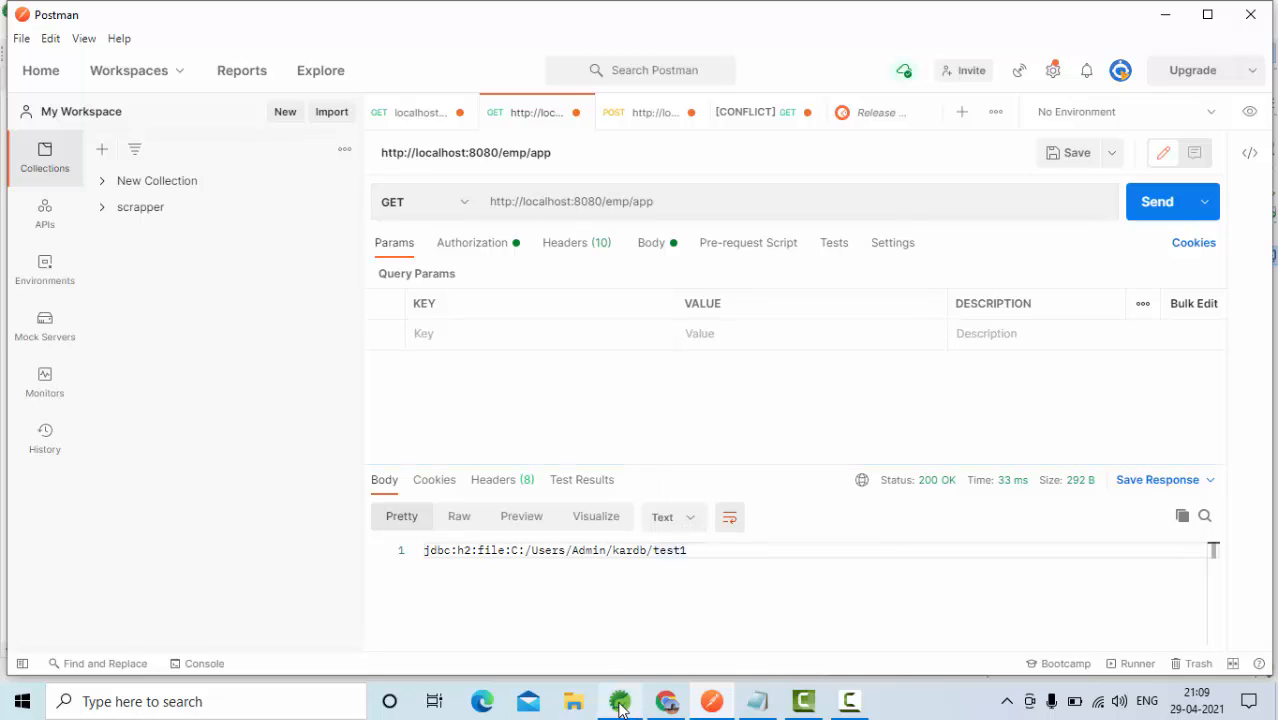
Step: Send GET localhost:8080/emp/app, confirm the H2 datasource URL response, and return to the IDE
{"action": "left_click", "coordinate": [620, 700]}
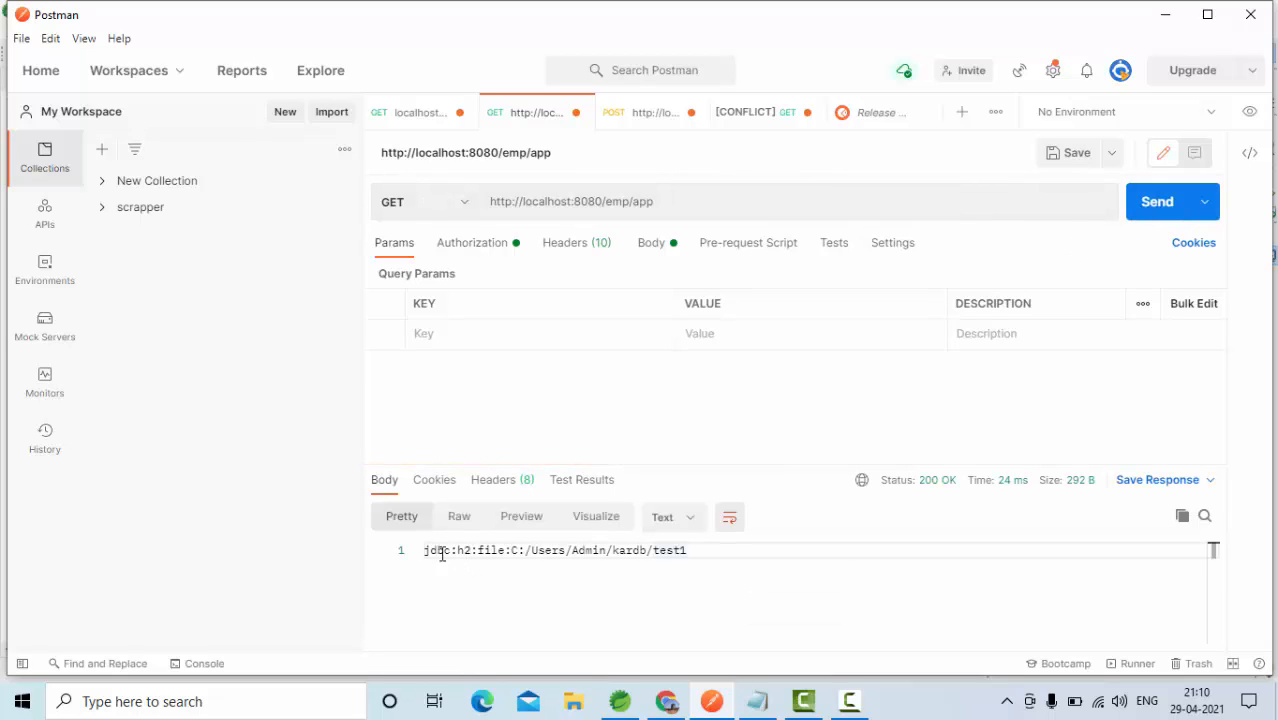
{"action": "key", "text": "alt+tab"}
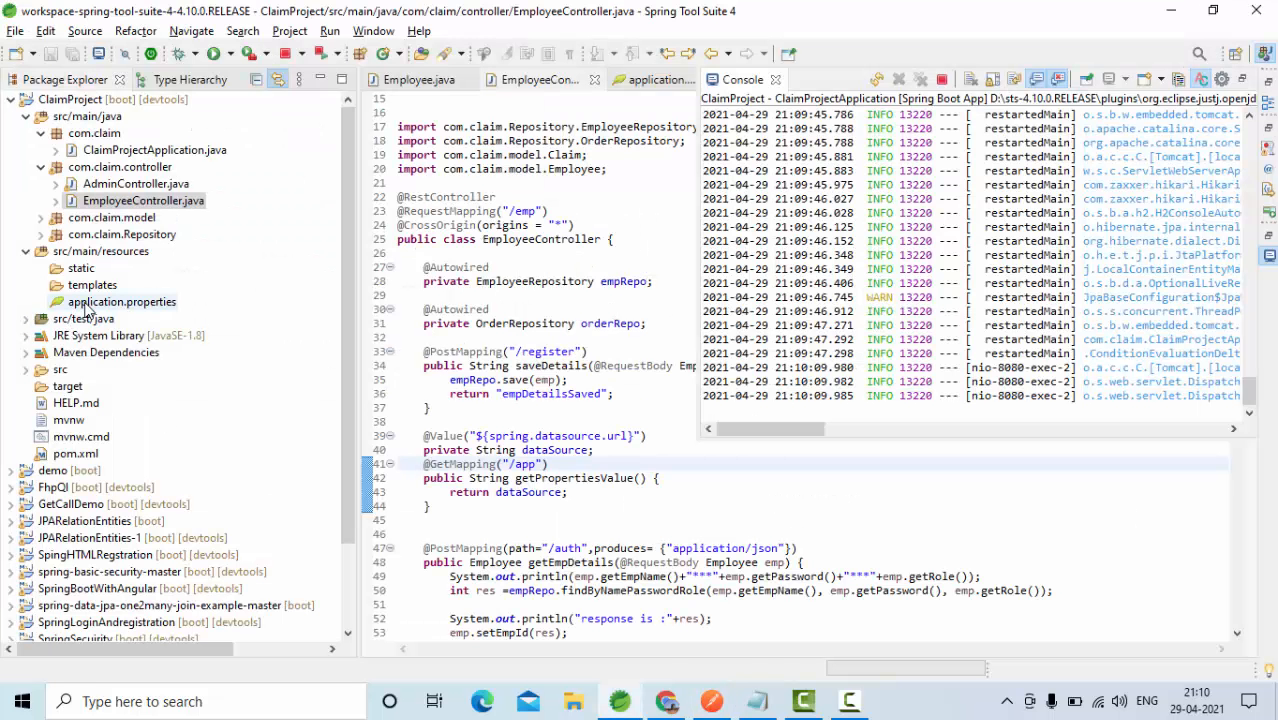
{"action": "double_click", "coordinate": [122, 300]}
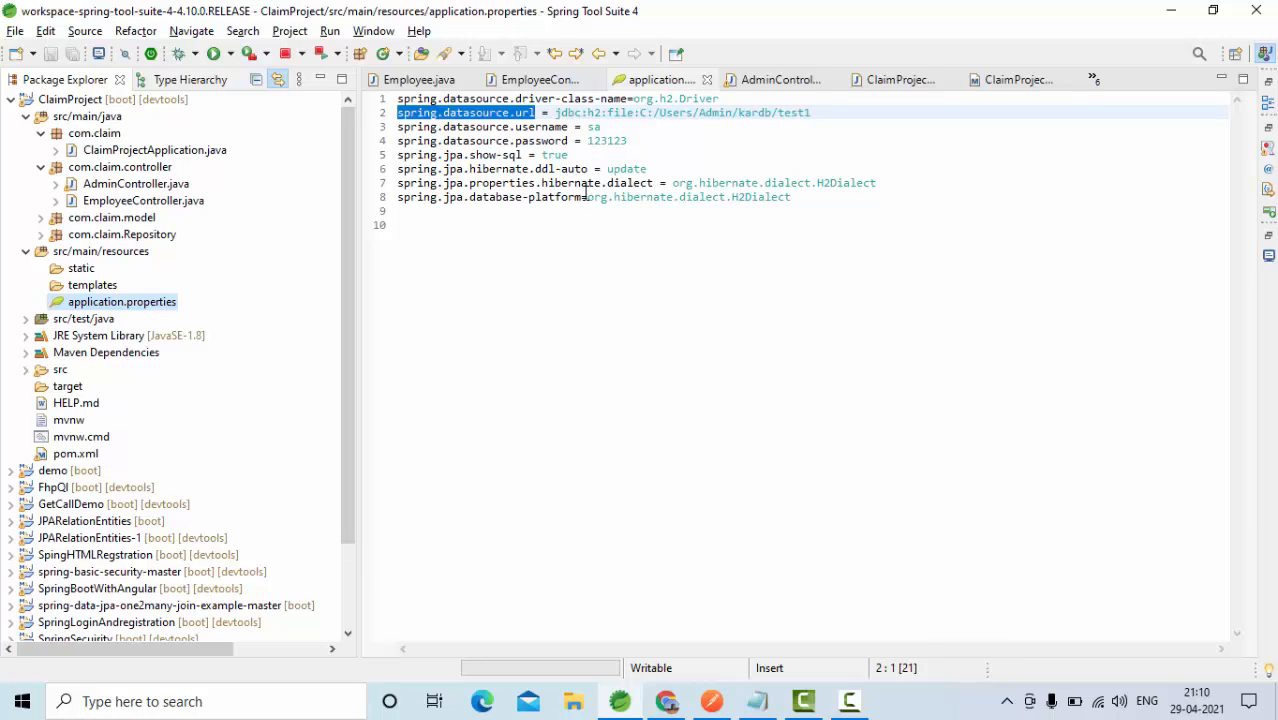
{"action": "left_click", "coordinate": [568, 198]}
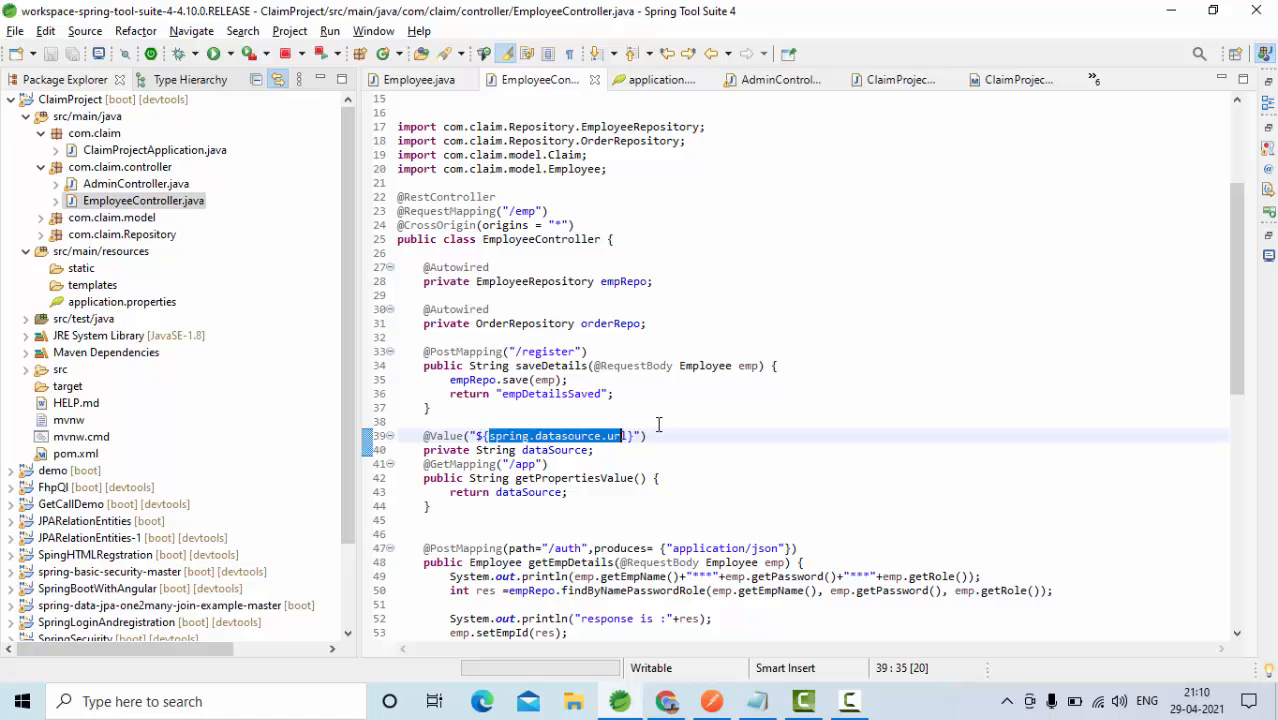
{"action": "type", "text": "spring.jpa.database-platform"}
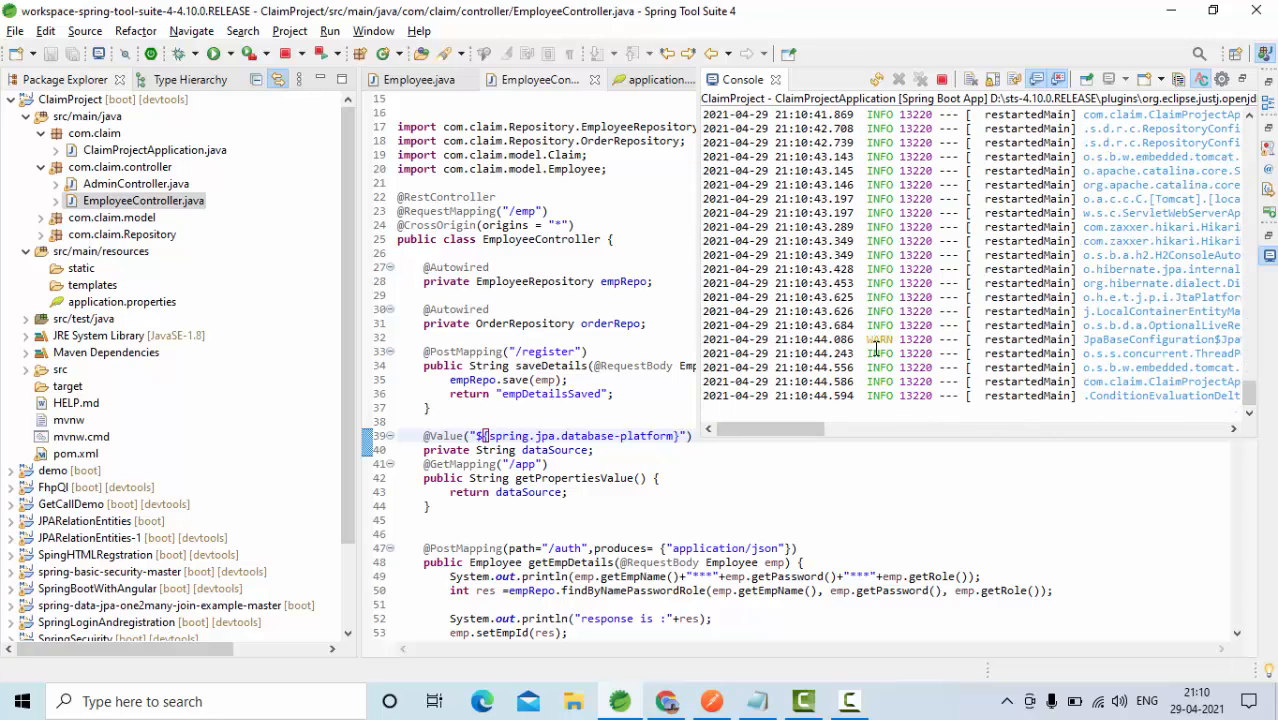
{"action": "left_click", "coordinate": [1172, 200]}
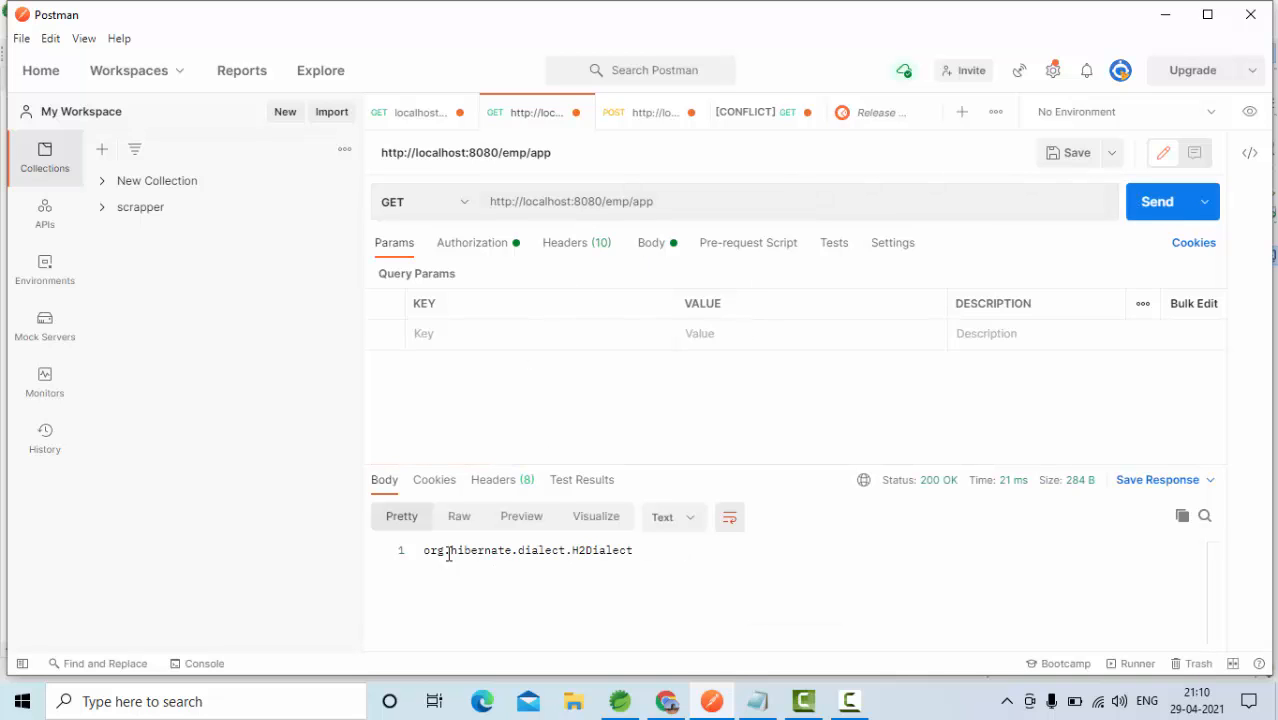
Step: Confirm /emp/app returns org.hibernate.dialect.H2Dialect and return to the code editor
{"action": "left_click", "coordinate": [618, 700]}
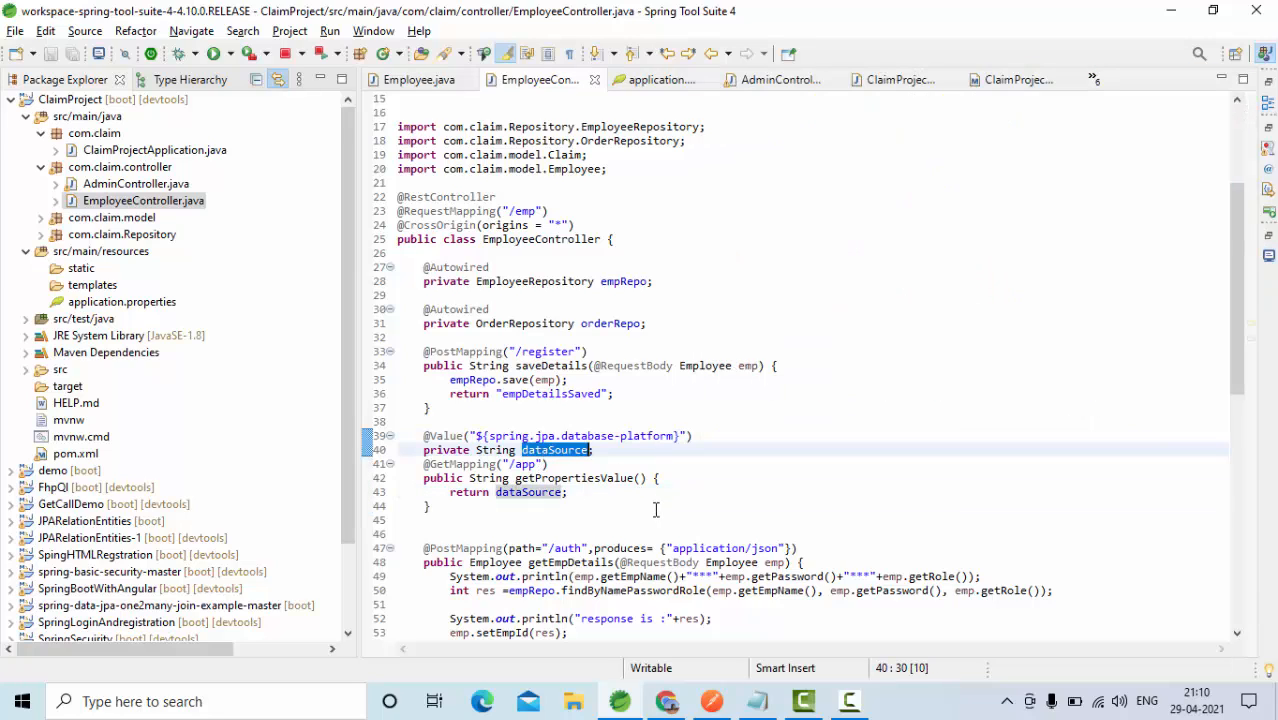
Step: Insert System.out.println(dataSource) at the start of getClaimsByUser and save
{"action": "scroll", "scroll_direction": "down", "scroll_amount": 3}
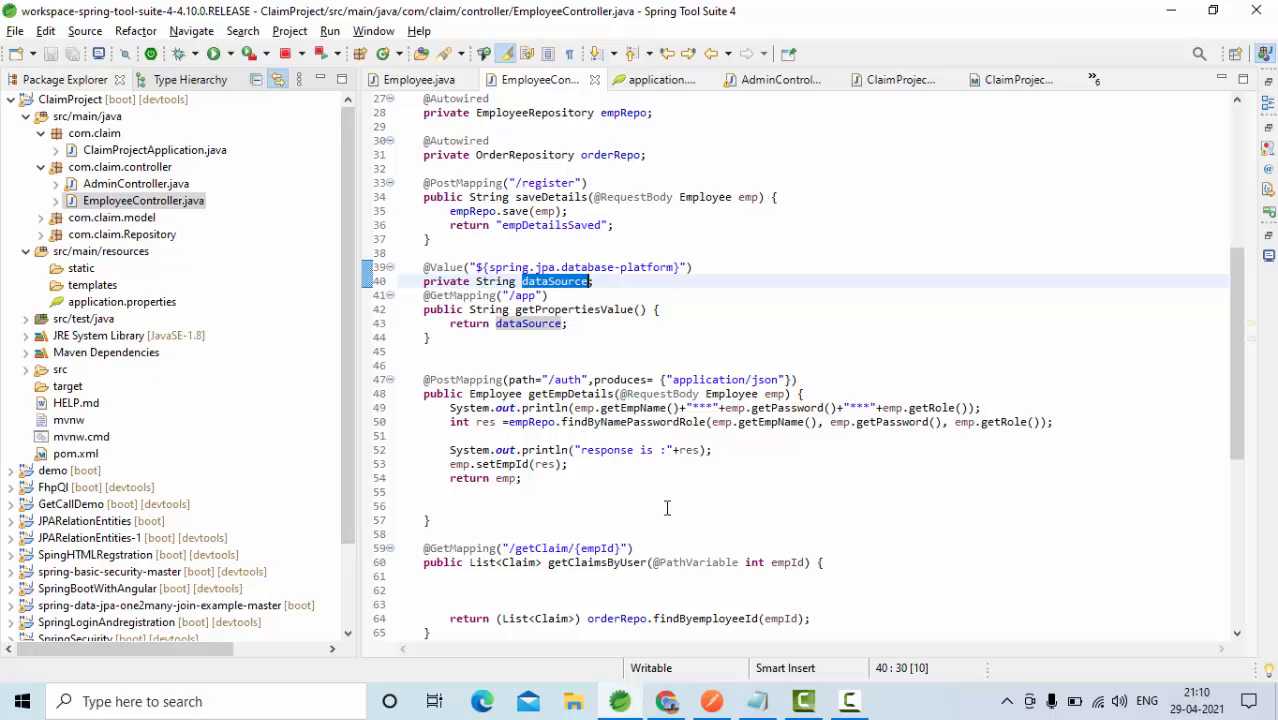
{"action": "scroll", "scroll_direction": "down", "scroll_amount": 3}
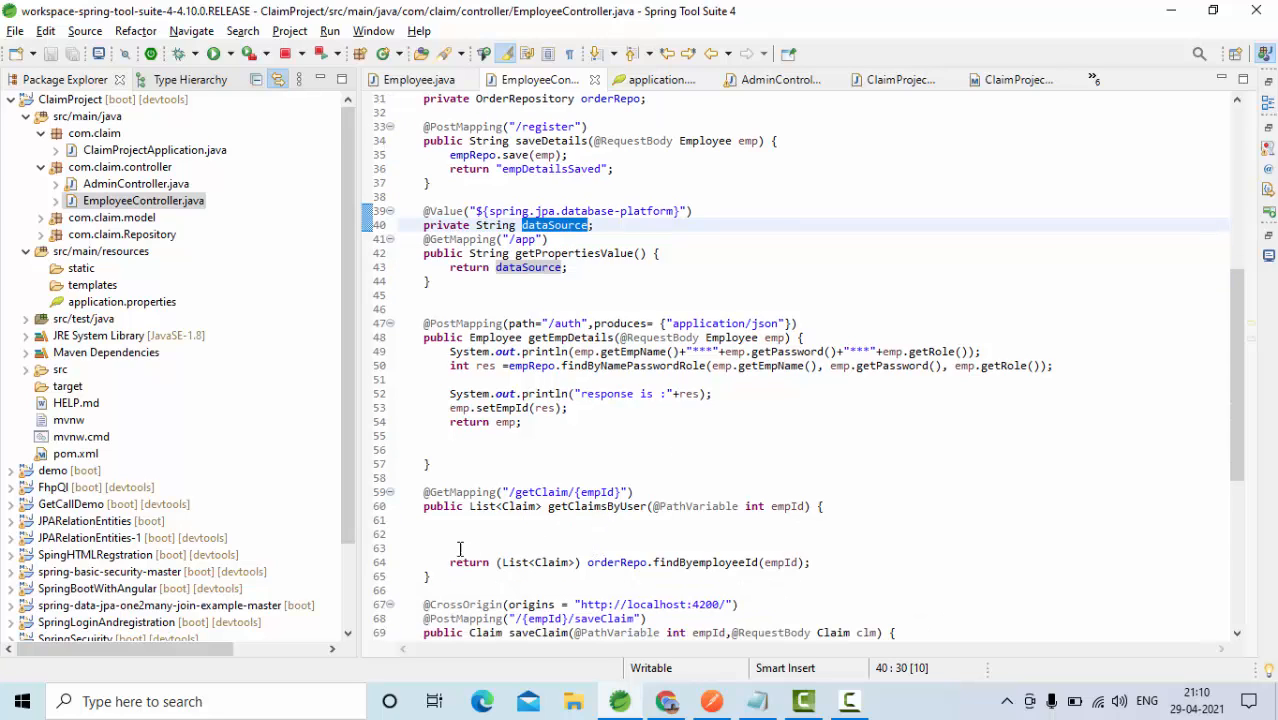
{"action": "type", "text": "syso"}
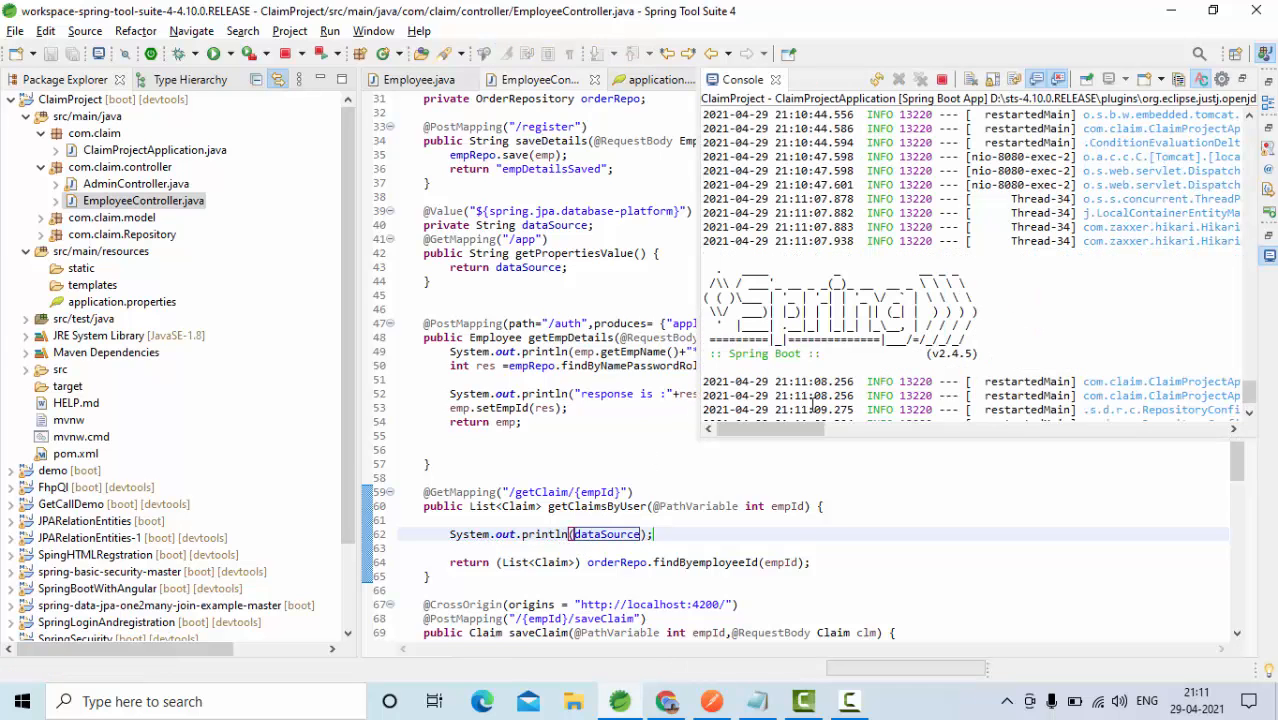
{"action": "double_click", "coordinate": [540, 464]}
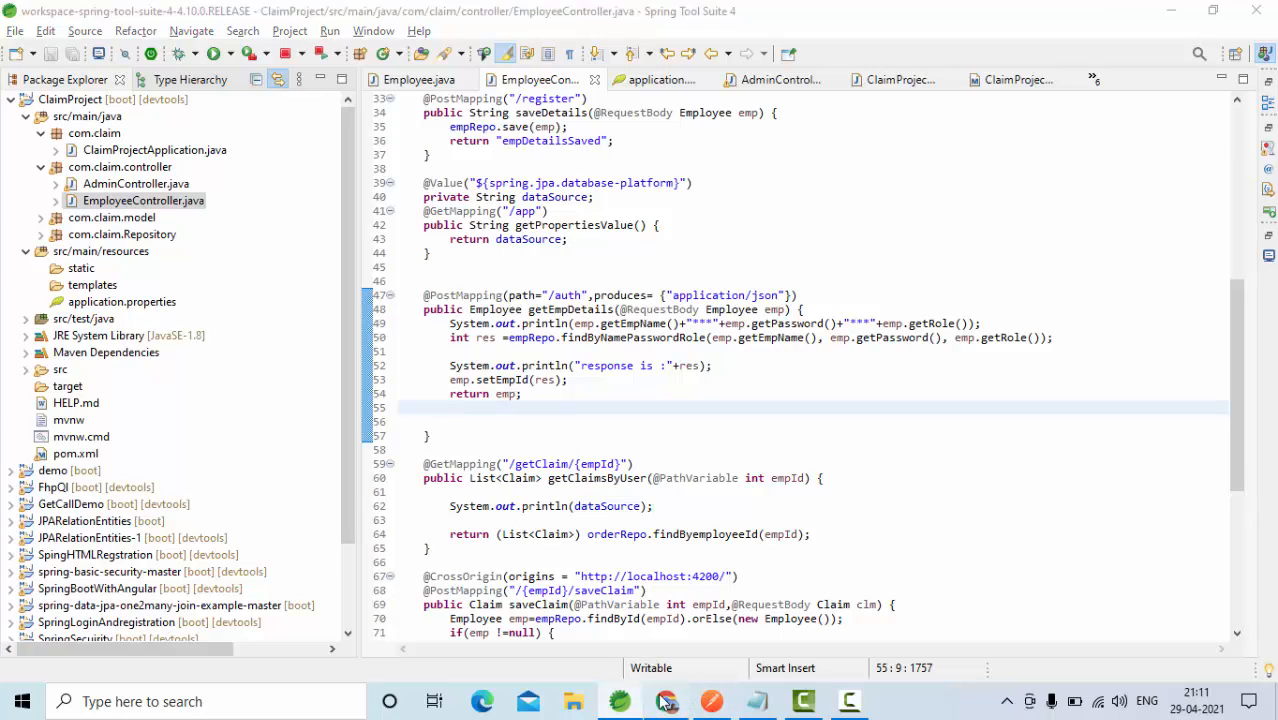
Step: Open localhost:8080/h2-console in a new Chrome tab and connect to the embedded database
{"action": "left_click", "coordinate": [664, 700]}
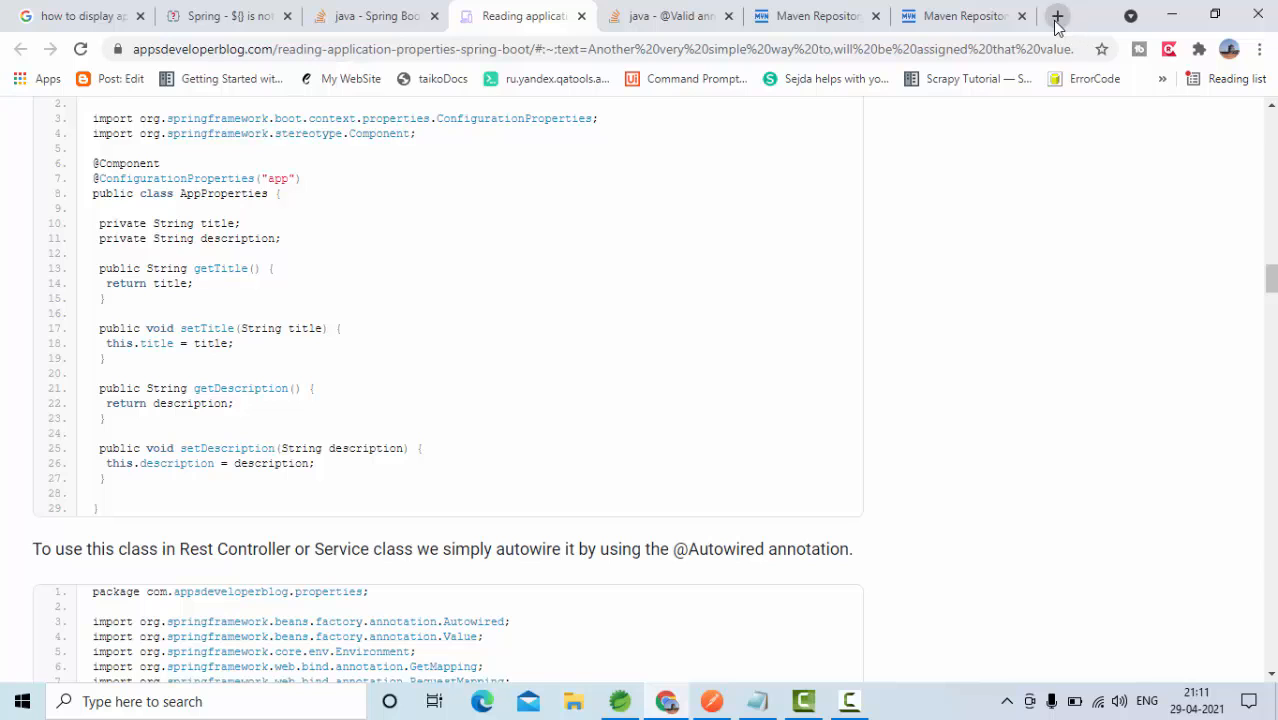
{"action": "left_click", "coordinate": [1068, 14]}
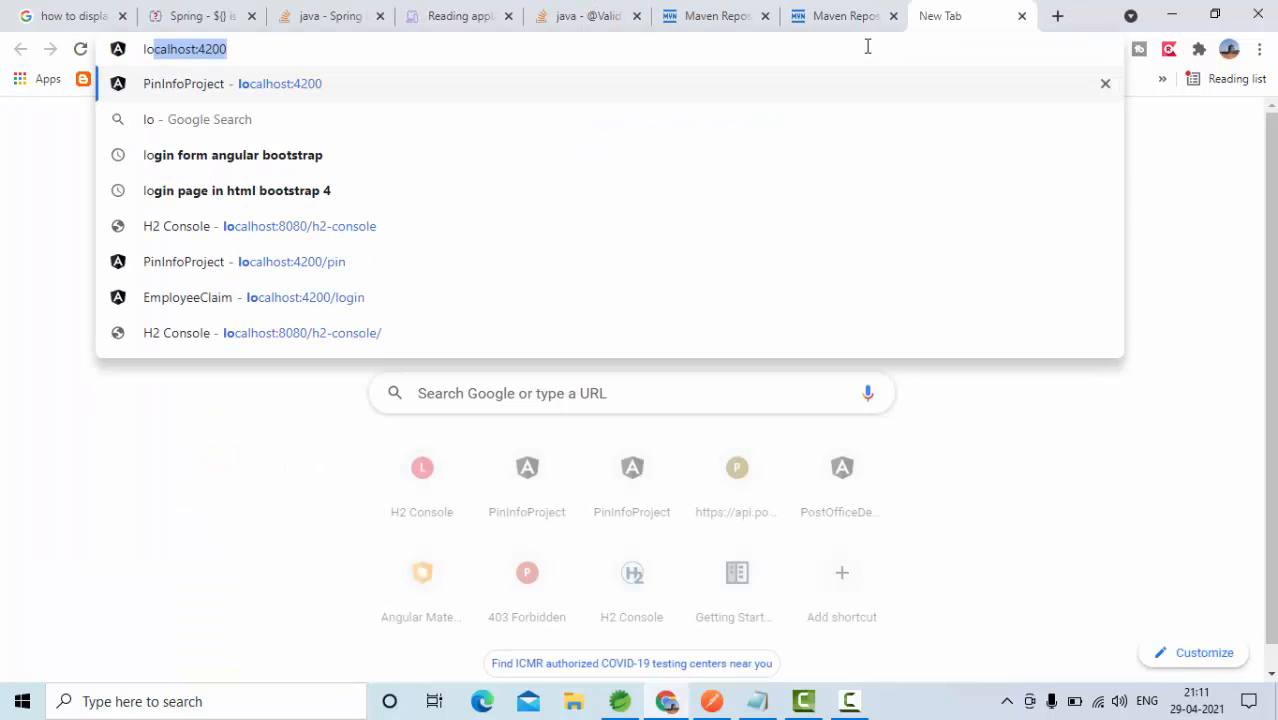
{"action": "type", "text": "localhost:8080/h2-console/login.jsp?jsessionid=7a110f517eef7ce8efc62f24a56d6437"}
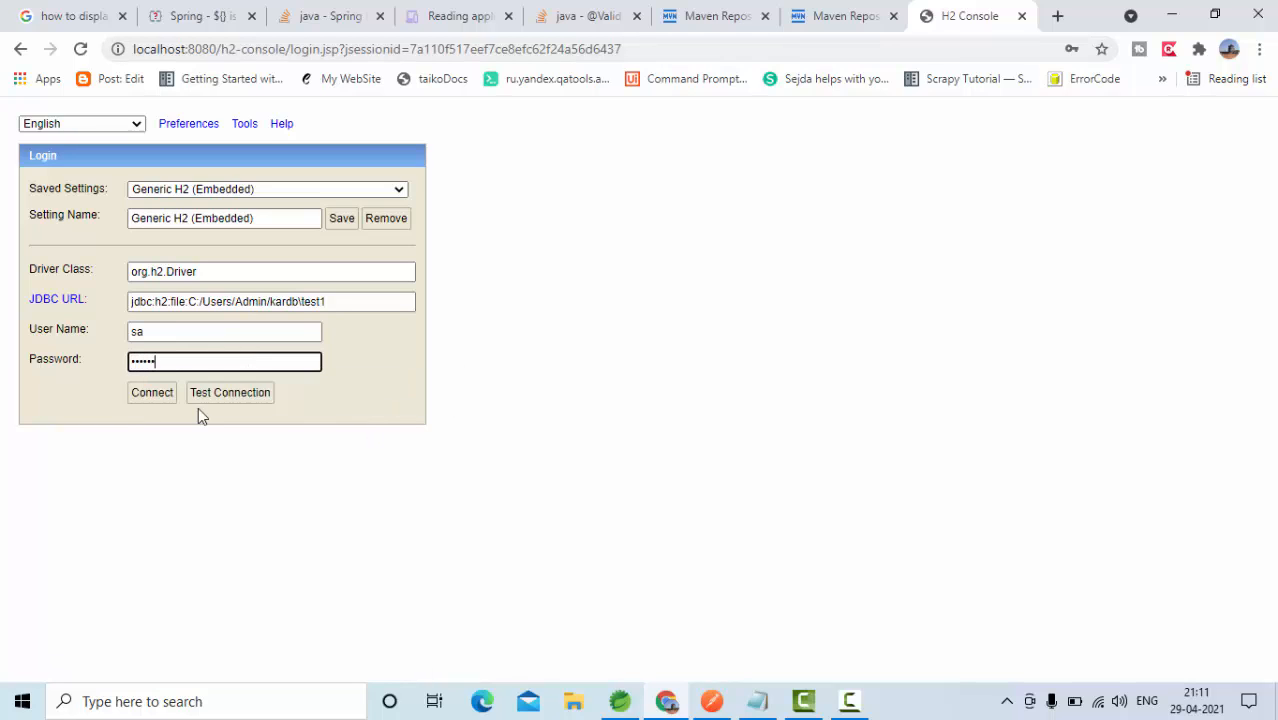
{"action": "left_click", "coordinate": [152, 392]}
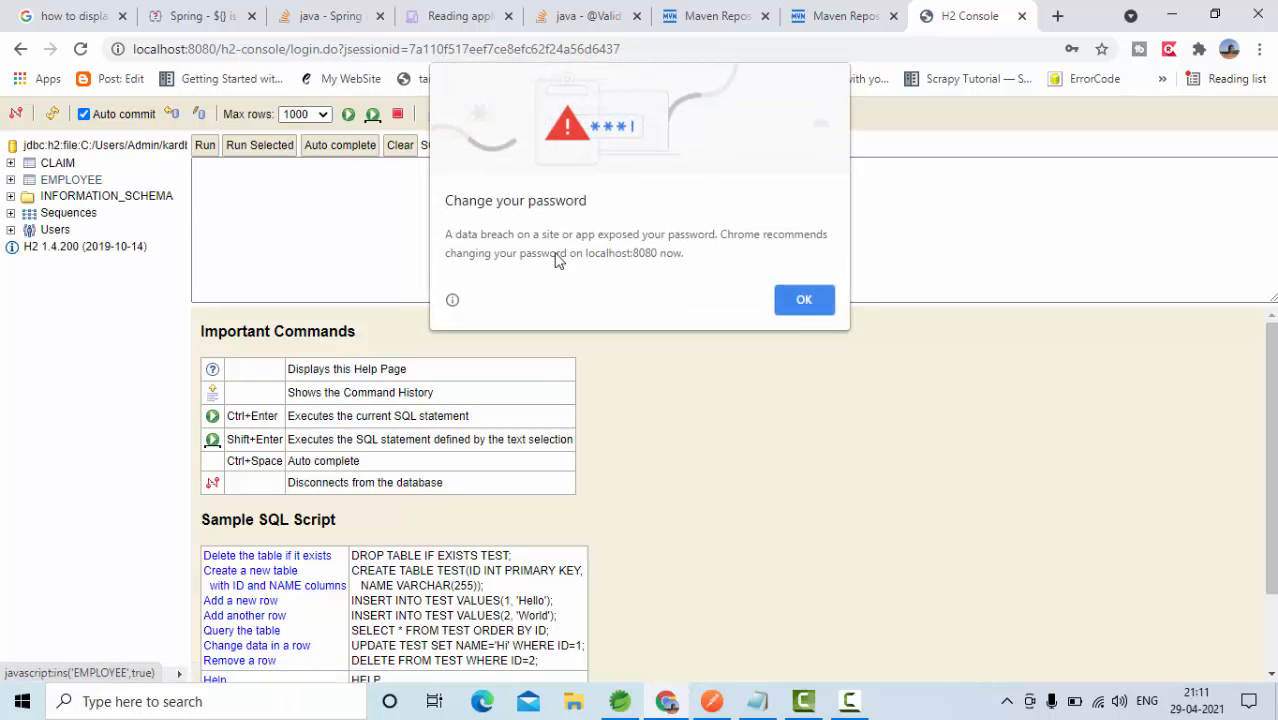
{"action": "left_click", "coordinate": [804, 300]}
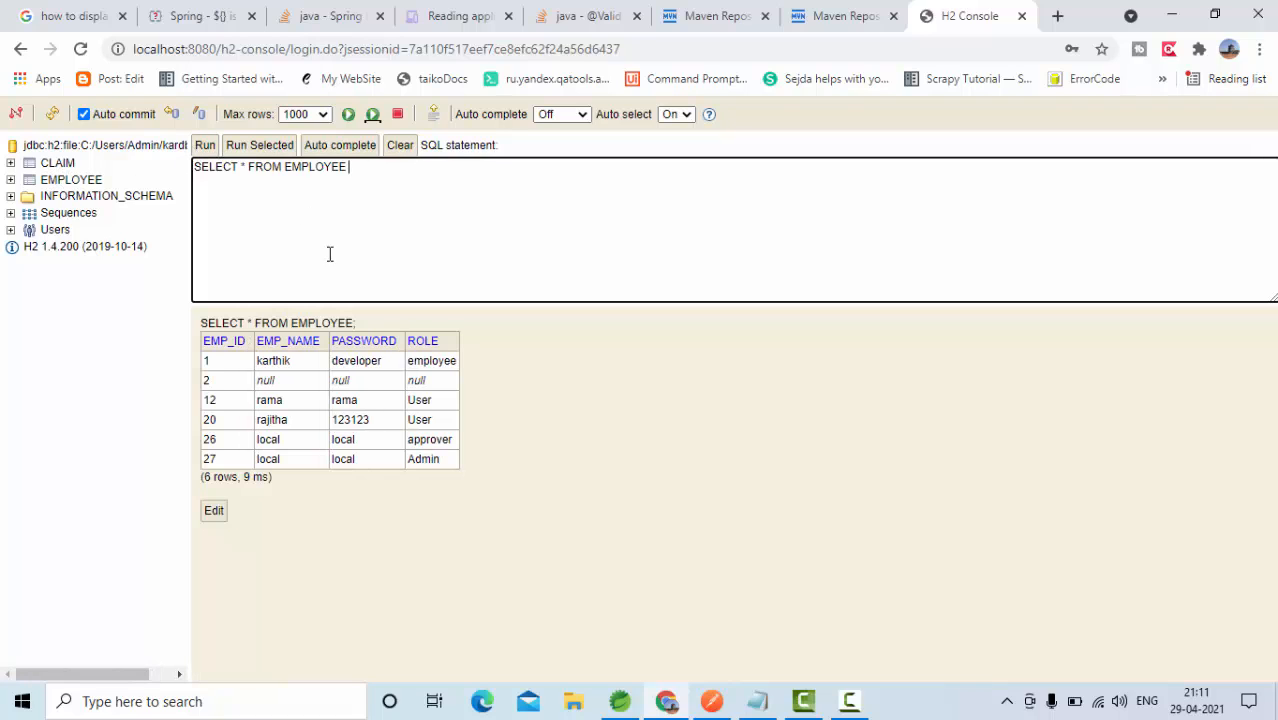
{"action": "mouse_move", "coordinate": [312, 432]}
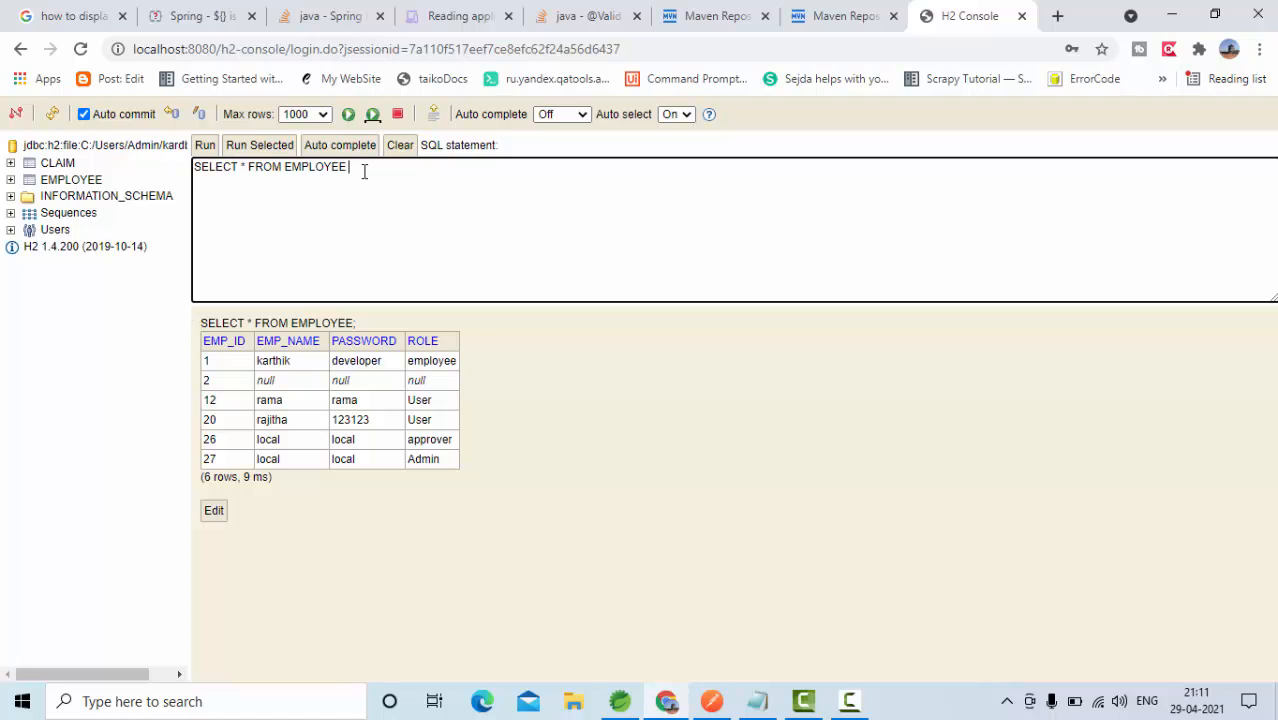
Step: Clear the SQL editor and run SELECT * FROM CLAIM
{"action": "left_click", "coordinate": [400, 144]}
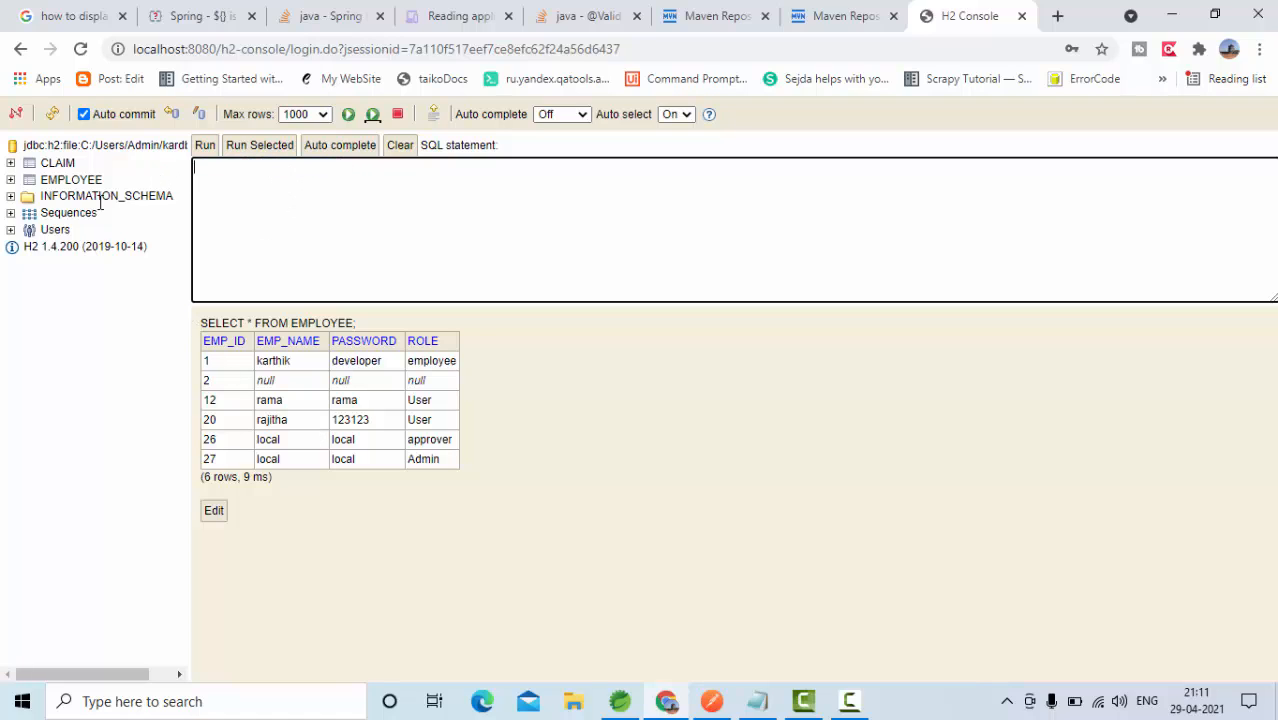
{"action": "type", "text": "SELECT * FROM CLAIM"}
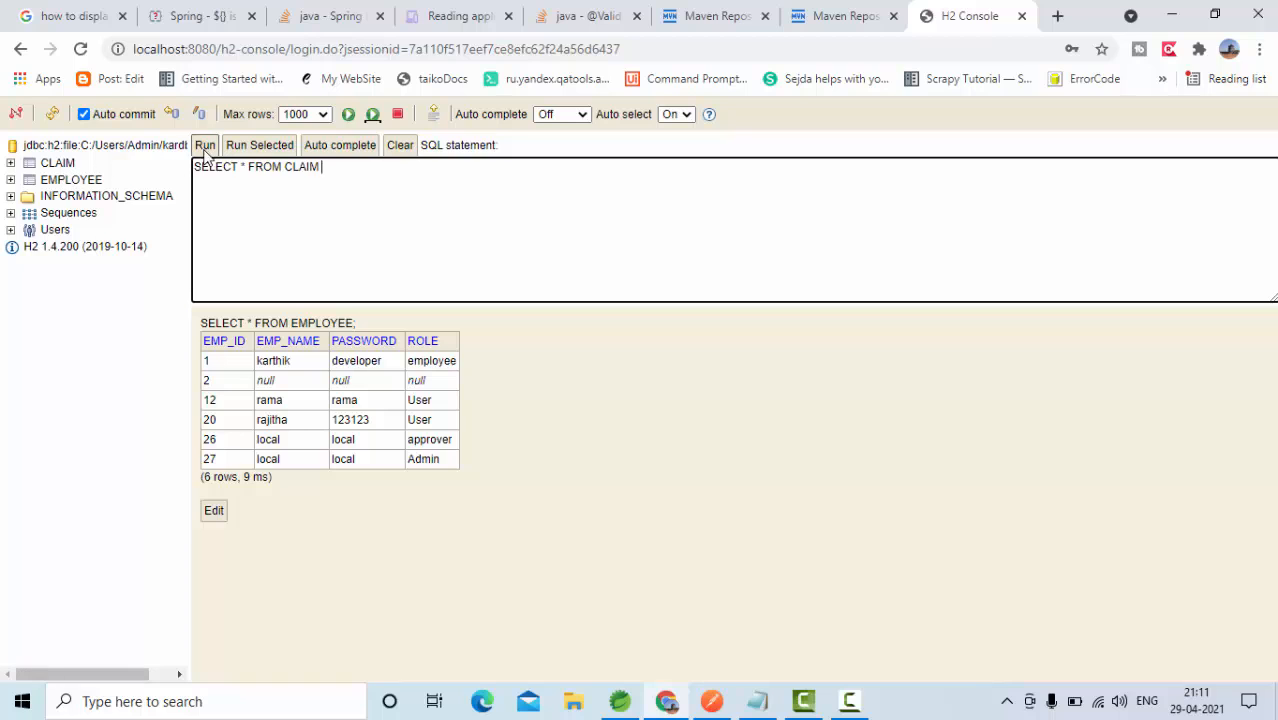
{"action": "left_click", "coordinate": [206, 144]}
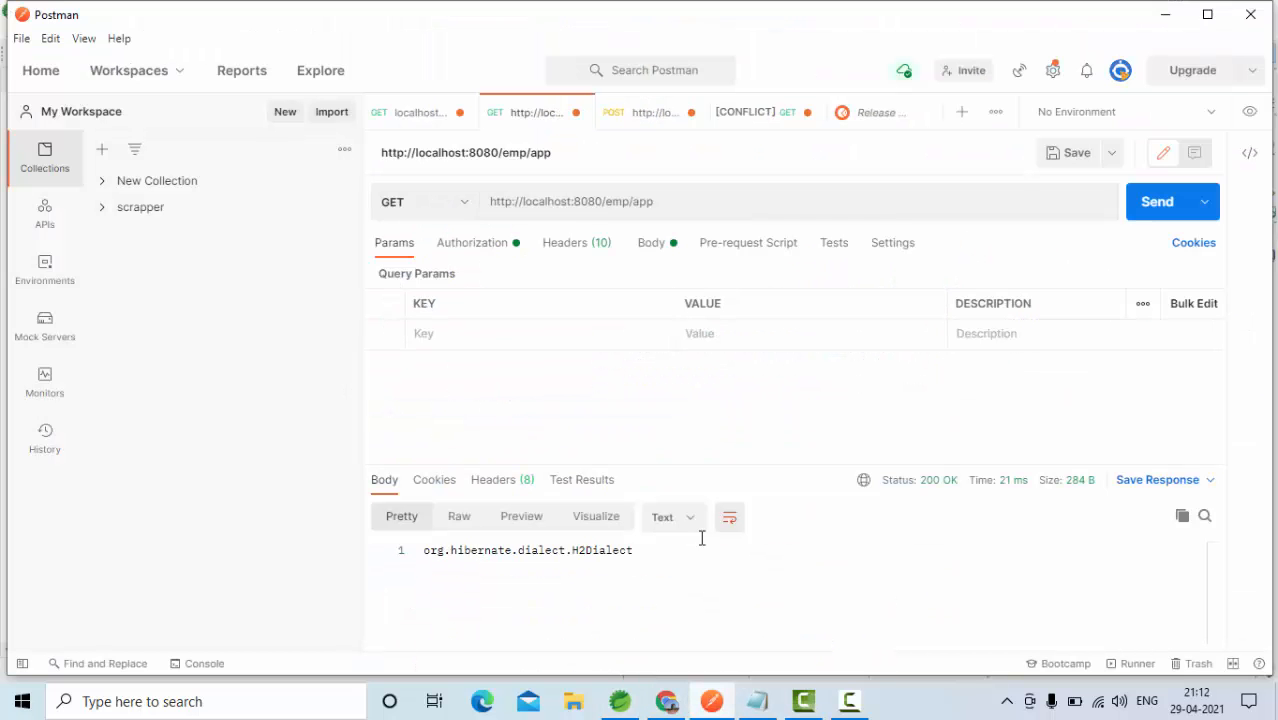
{"action": "mouse_move", "coordinate": [716, 210]}
{"action": "type", "text": "getClaim/12"}
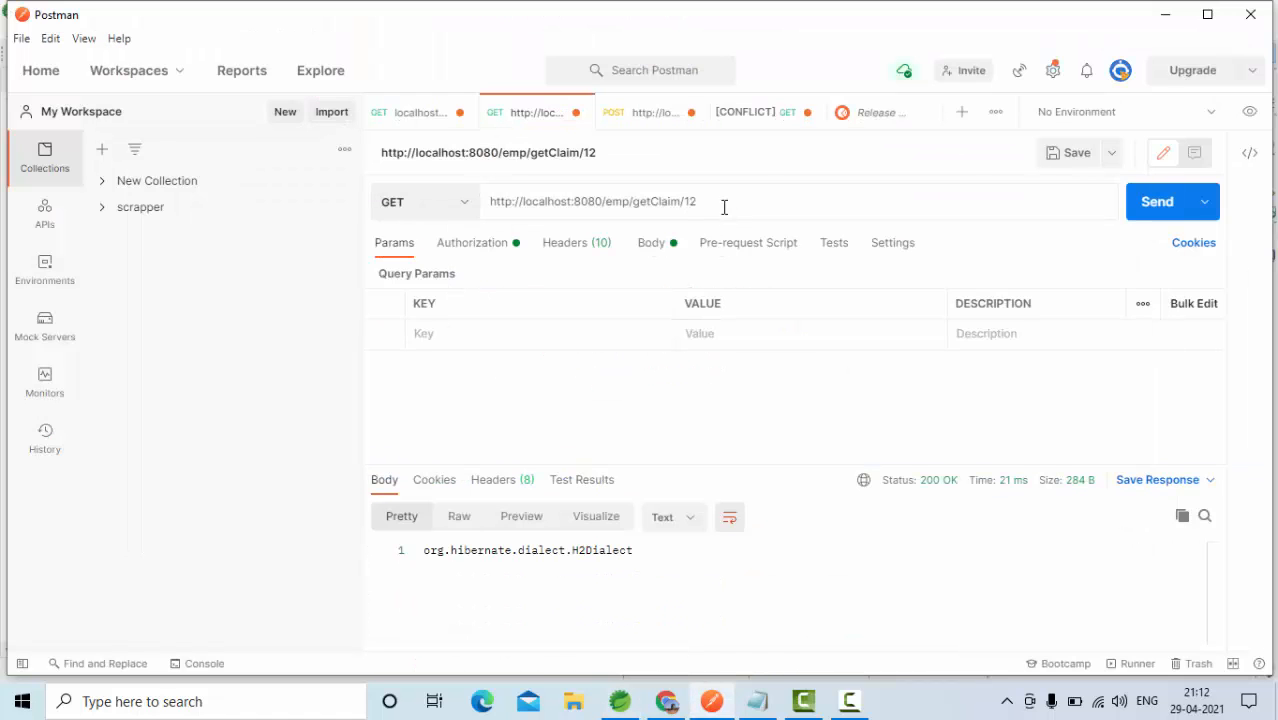
Step: Send GET localhost:8080/emp/getClaim/12 and get the claim details as JSON
{"action": "left_click", "coordinate": [1156, 200]}
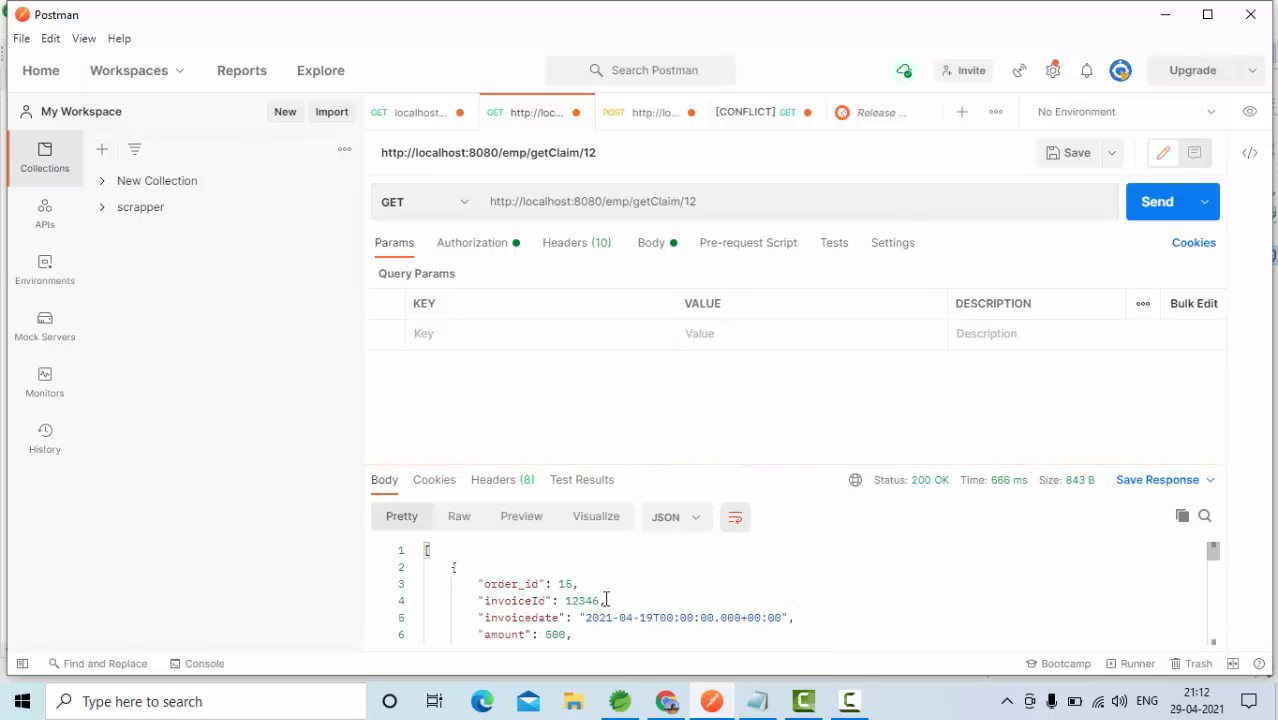
{"action": "mouse_move", "coordinate": [664, 700]}
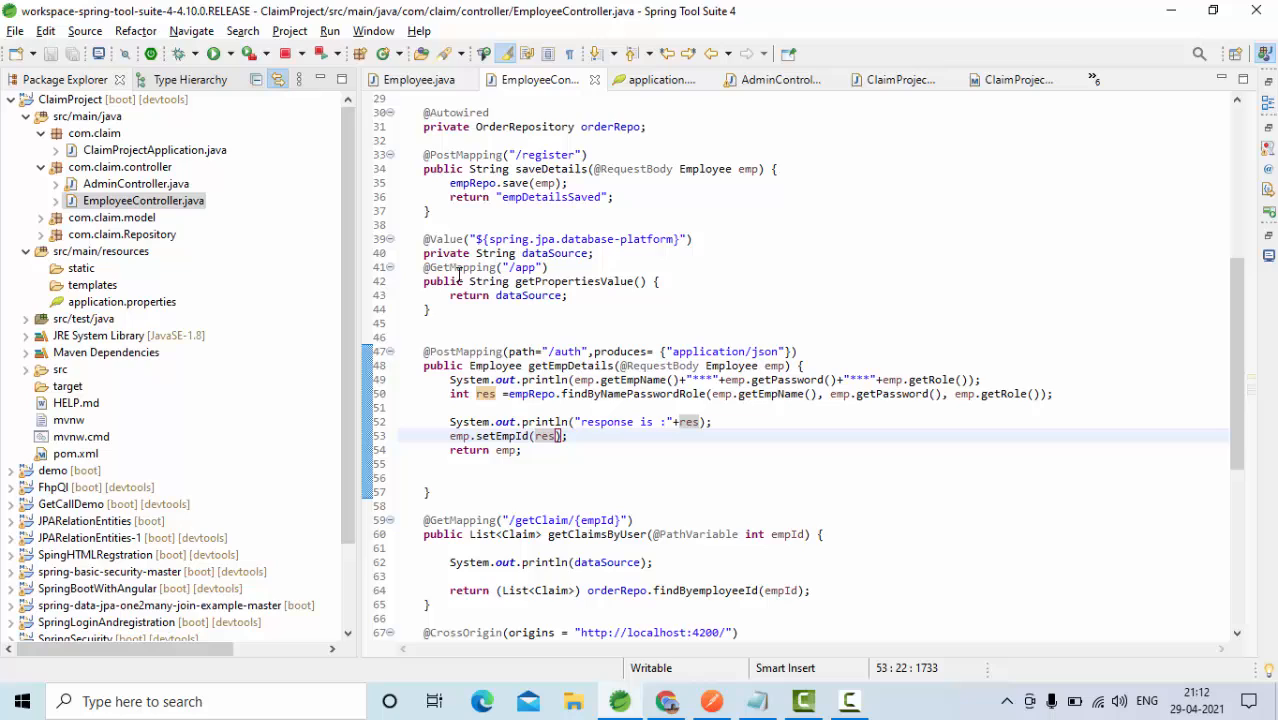
{"action": "left_click", "coordinate": [600, 252]}
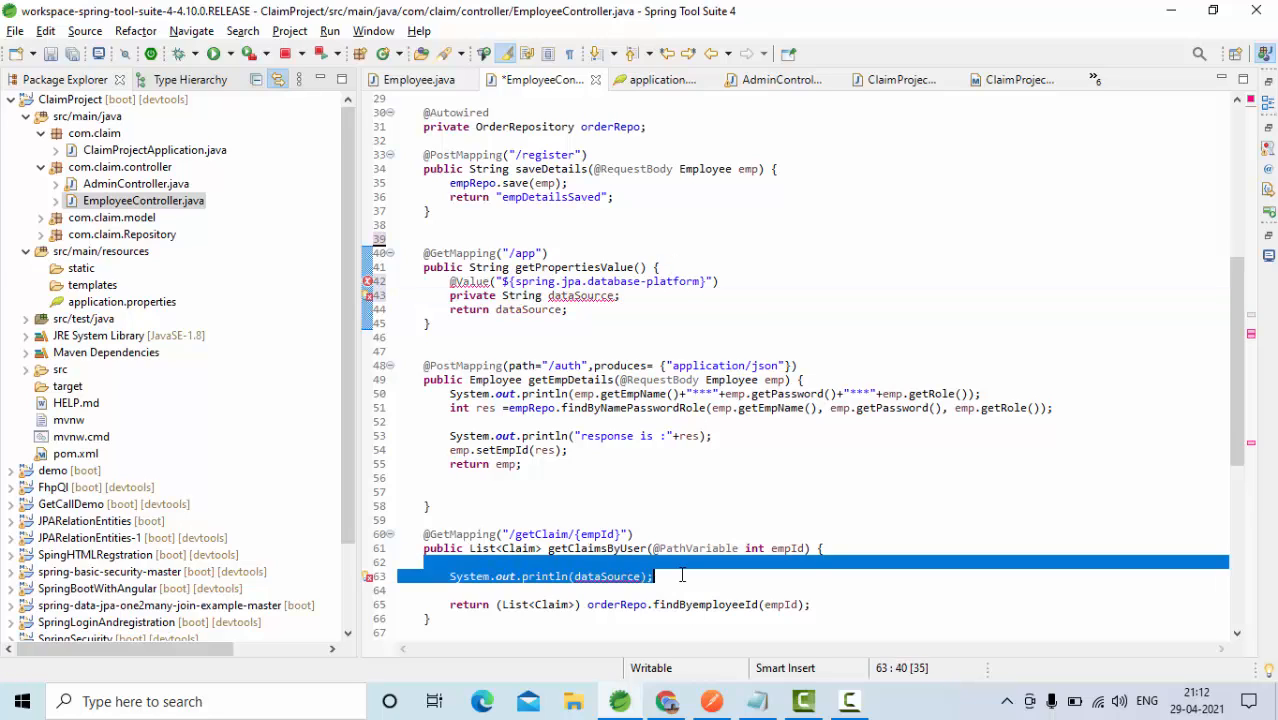
Step: Remove the System.out.println(dataSource) line from getClaimsByUser and save
{"action": "key", "text": "Delete"}
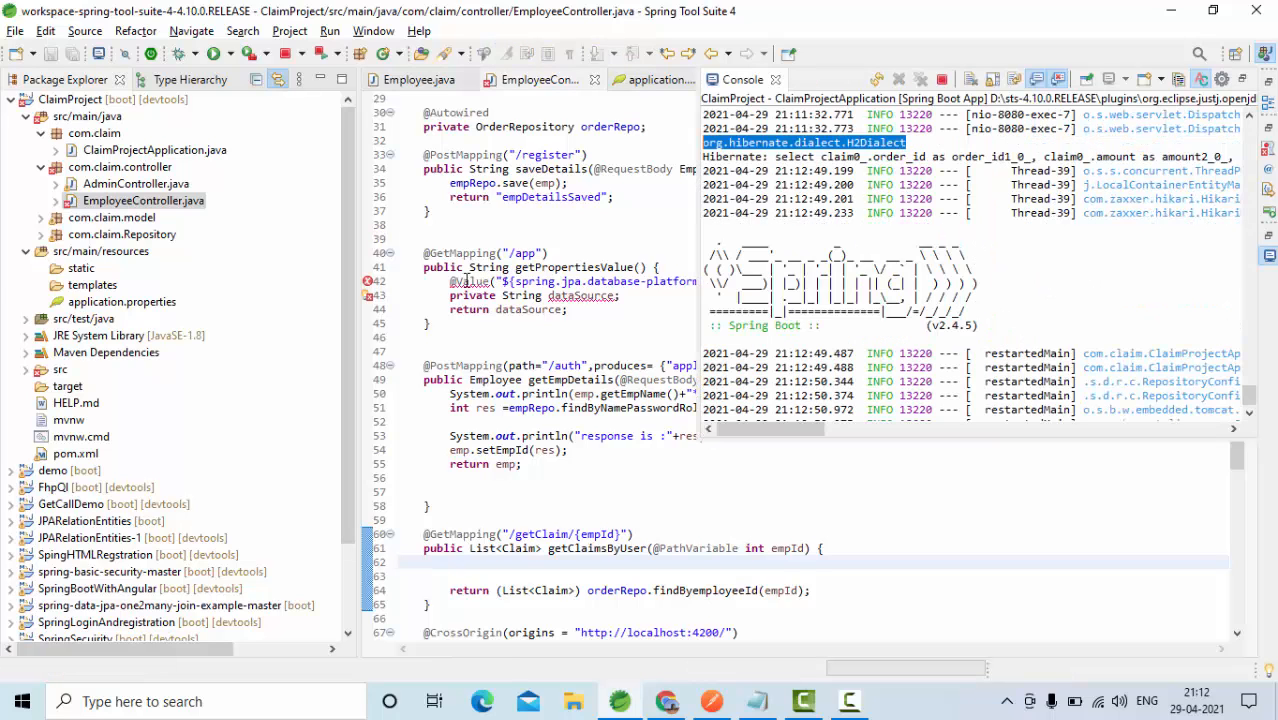
{"action": "mouse_move", "coordinate": [368, 290]}
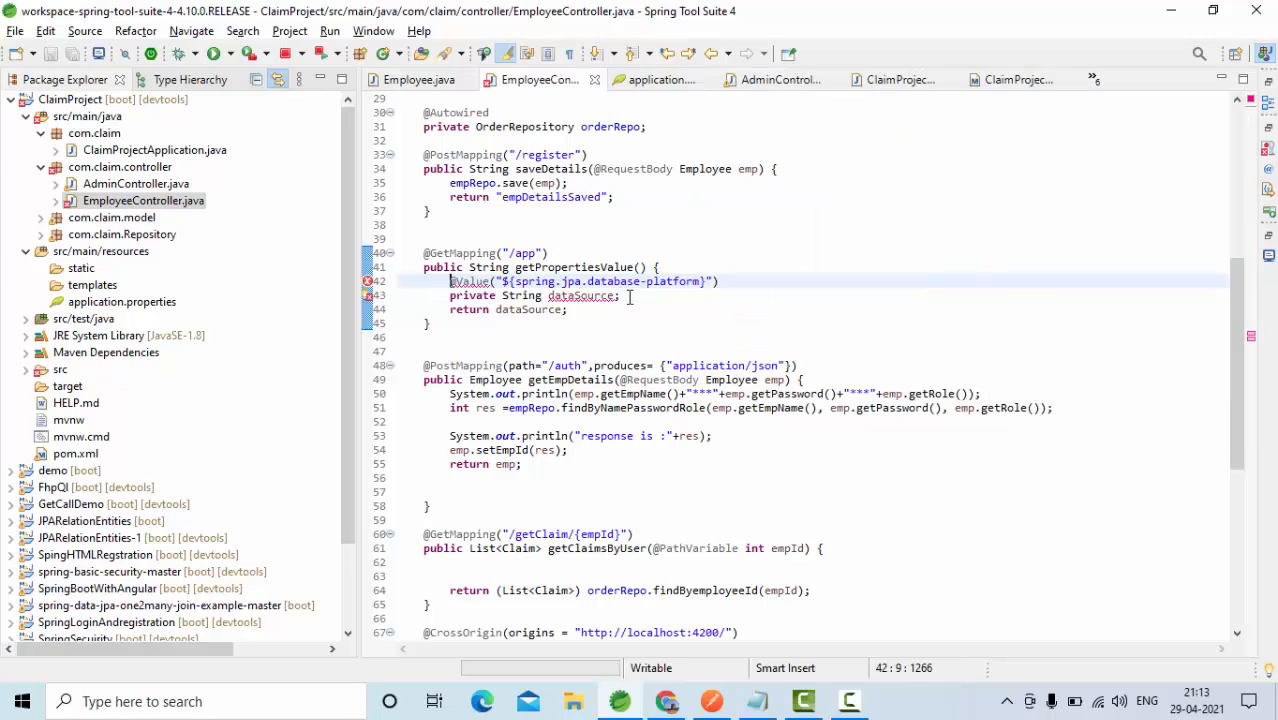
{"action": "left_click_drag", "start_coordinate": [450, 280], "coordinate": [620, 296]}
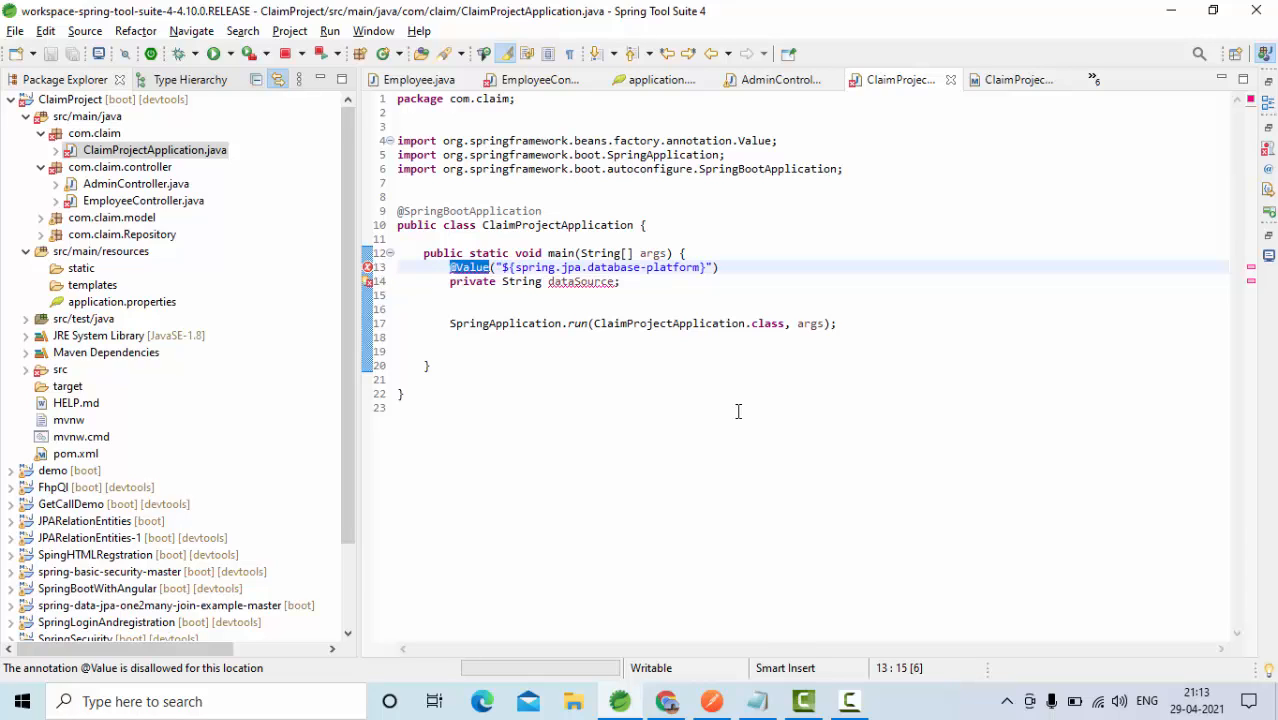
{"action": "left_click", "coordinate": [846, 700]}
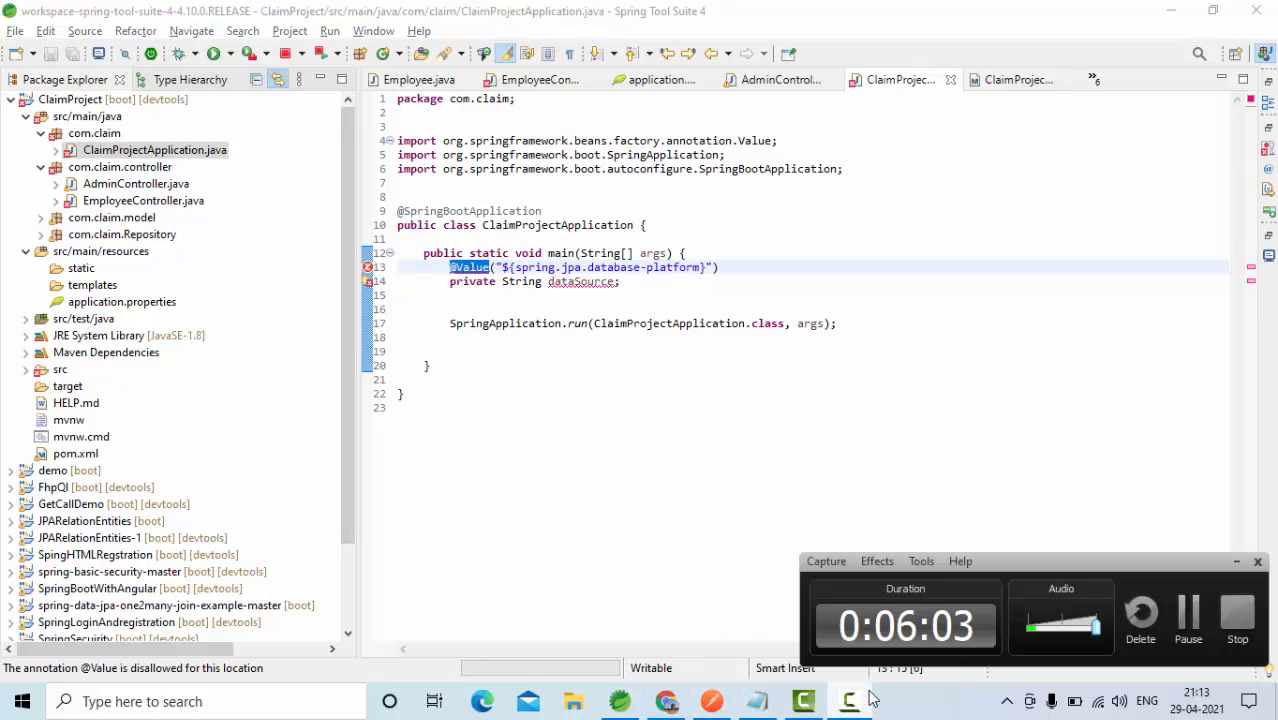